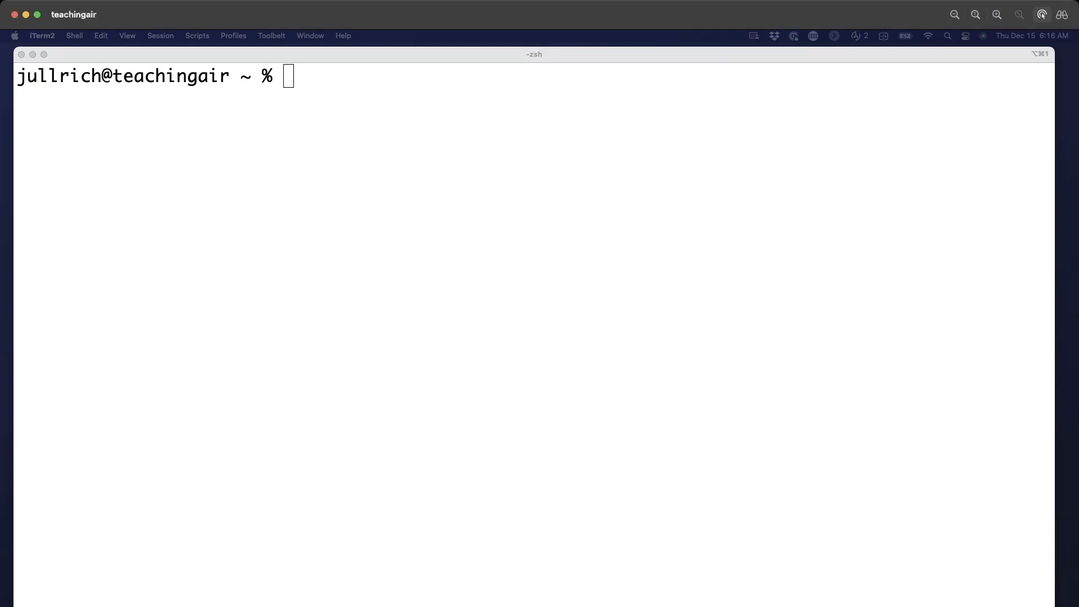
{"action": "mouse_move", "coordinate": [861, 119]}
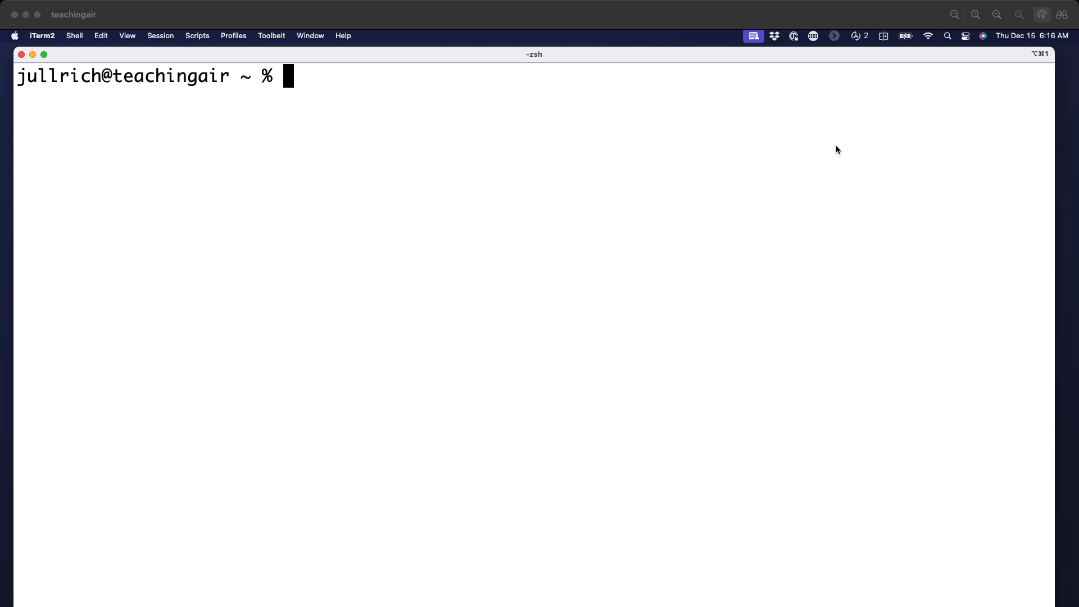
Step: Draft the example filter command tcpdump ... 'ip[0]>0x45' at the zsh prompt without running it
{"action": "type", "text": "tcp"}
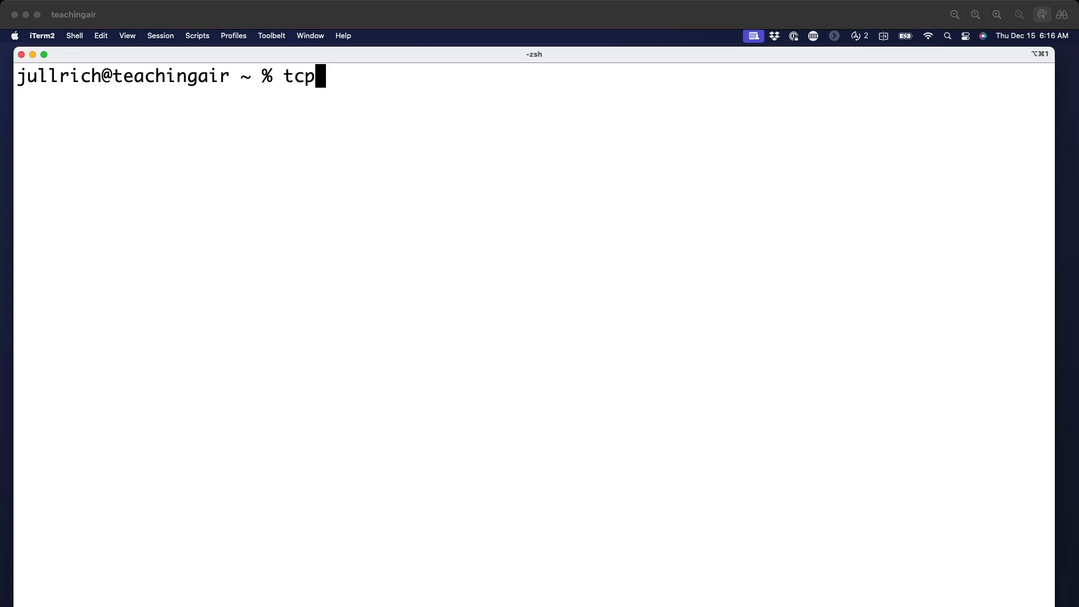
{"action": "type", "text": "dump .."}
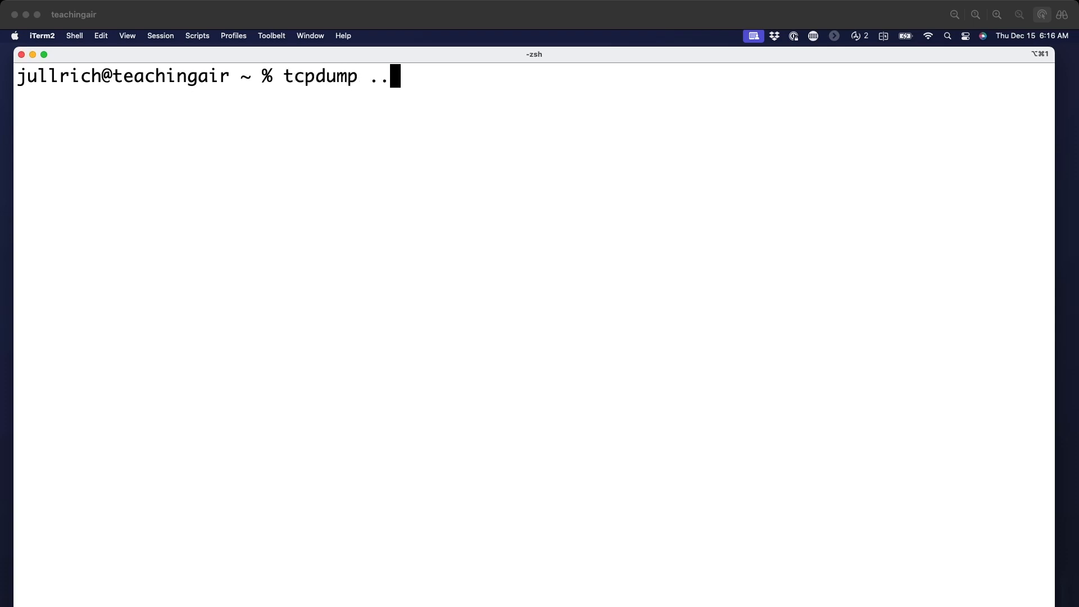
{"action": "type", "text": ". 'ip"}
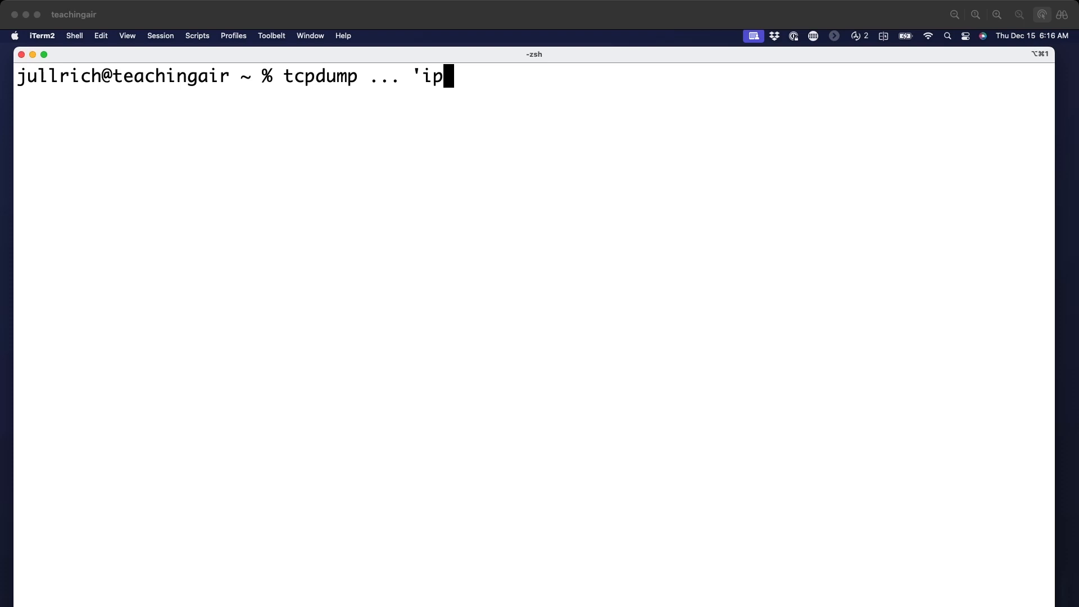
{"action": "type", "text": "[0]"}
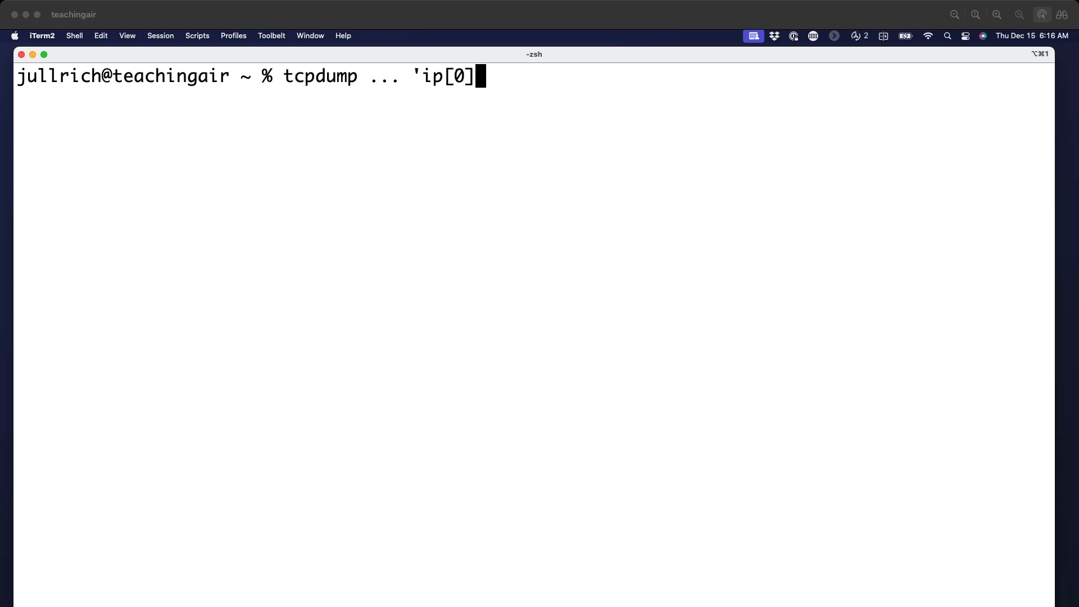
{"action": "type", "text": ">"}
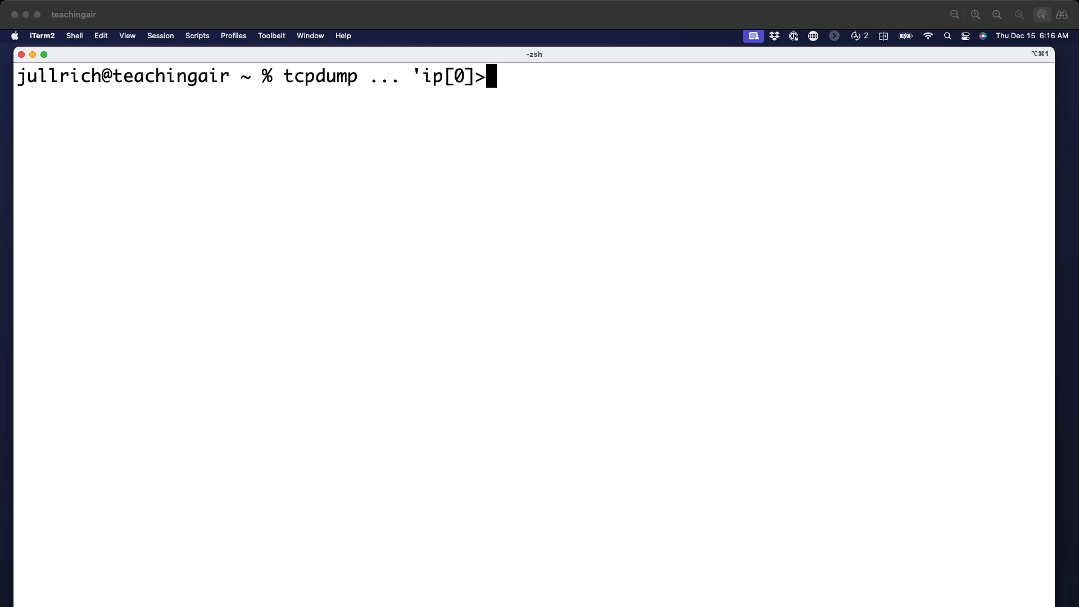
{"action": "type", "text": "0x45'"}
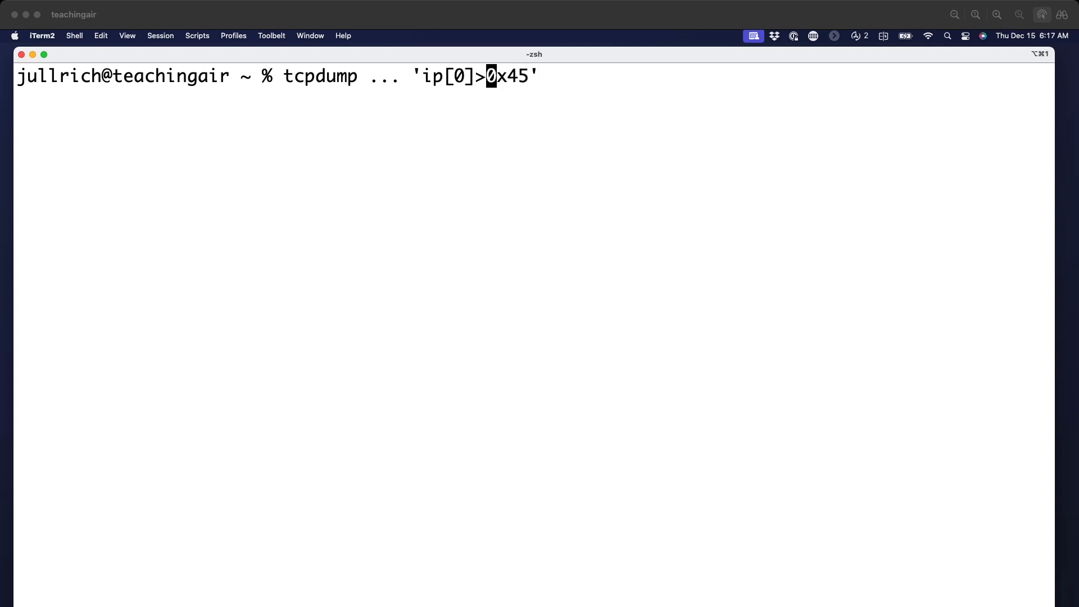
Step: Run sudo tcpdump -i en7 -d 'ip[0]>0x45' and supply the password to print the compiled BPF
{"action": "type", "text": "6"}
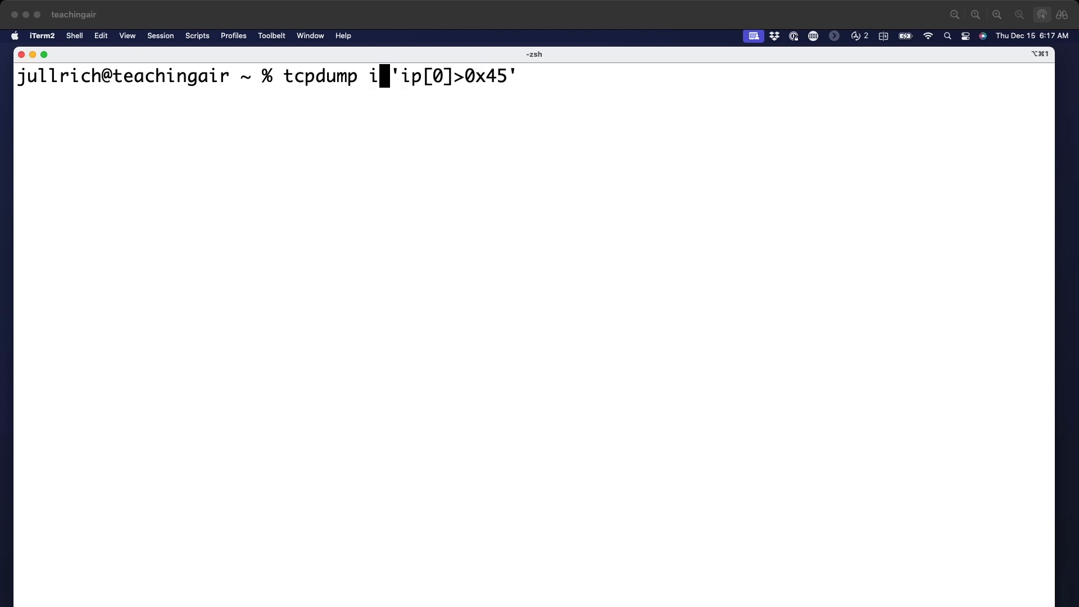
{"action": "type", "text": "en7 -d"}
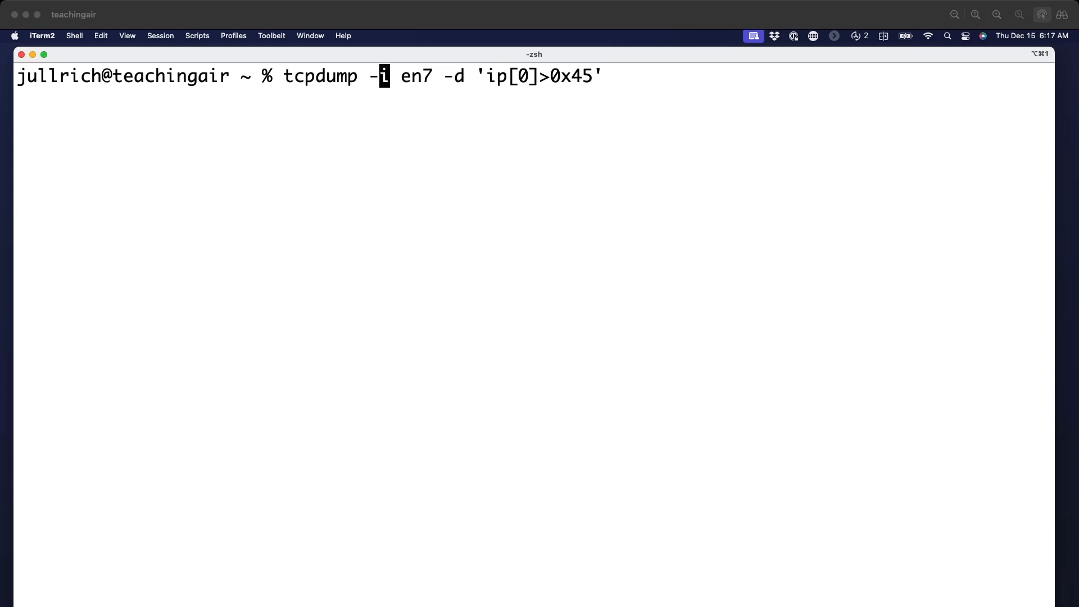
{"action": "key", "text": "Enter"}
{"action": "type", "text": "sudo tcpdump -i en7 -d 'ip[0]>0x45'"}
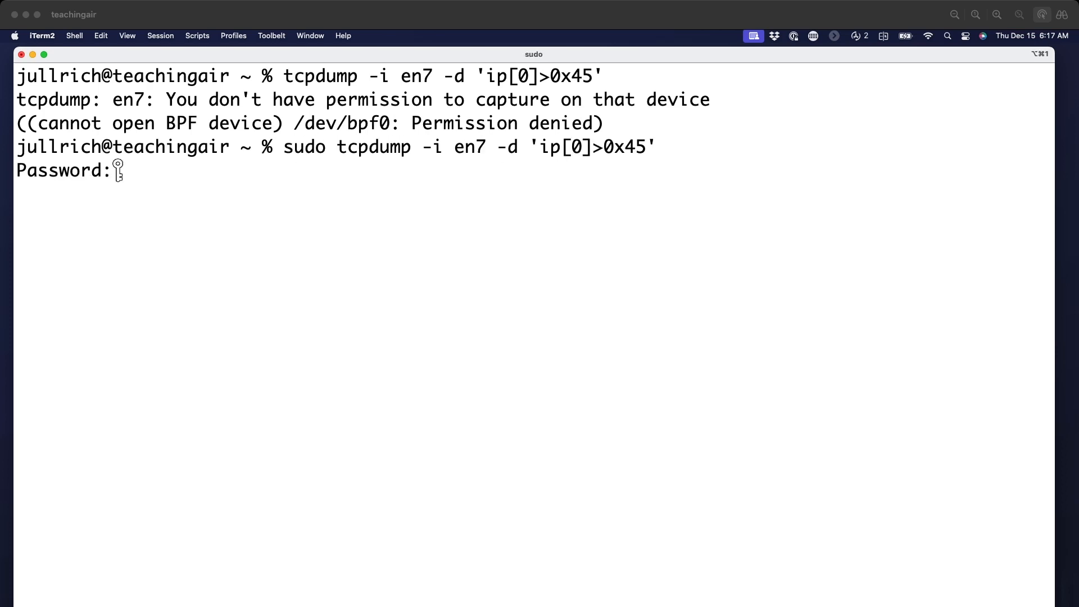
{"action": "key", "text": "Enter"}
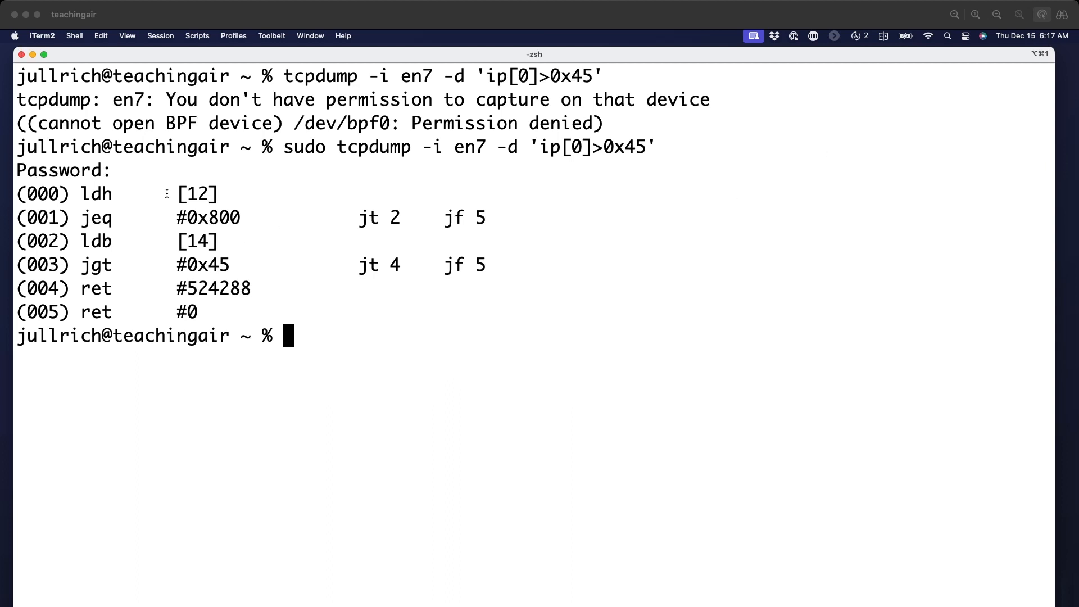
Step: Mark the [12] load offset and the 0x45 comparison constant in the BPF instructions
{"action": "double_click", "coordinate": [195, 194]}
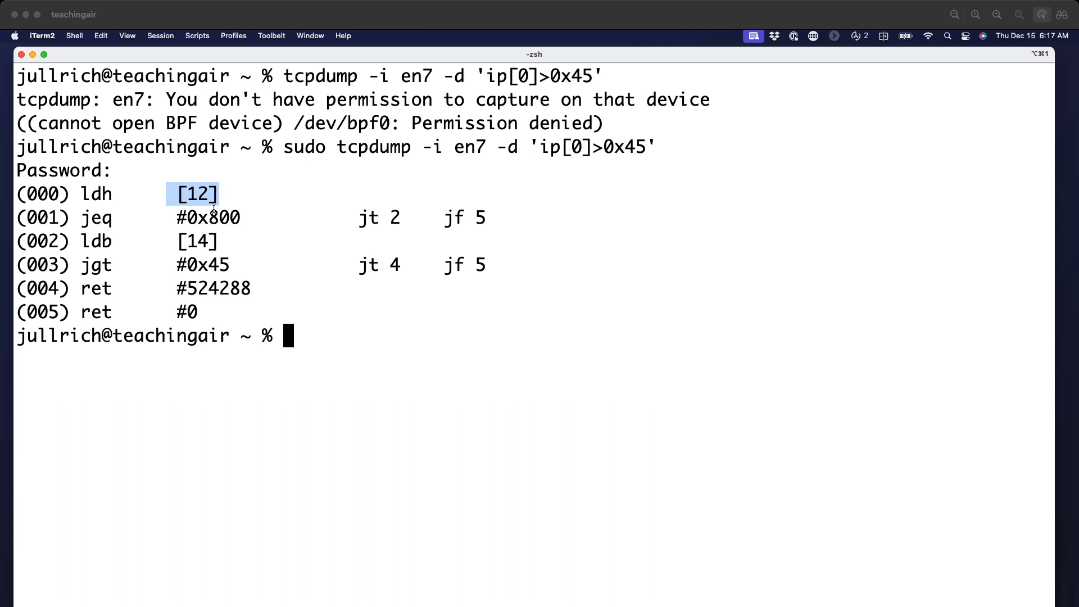
{"action": "double_click", "coordinate": [206, 218]}
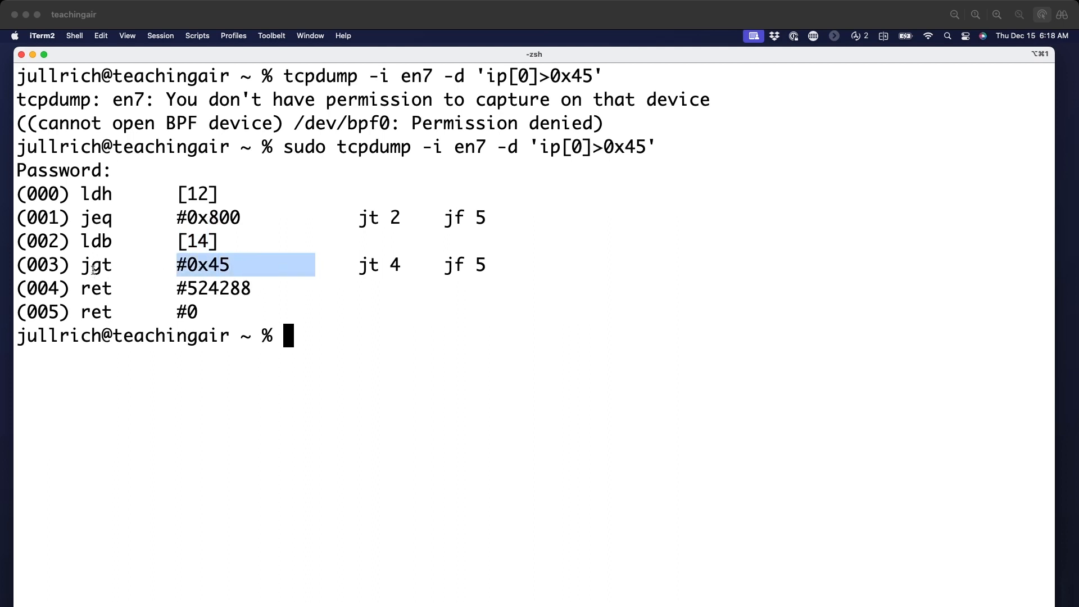
{"action": "double_click", "coordinate": [96, 264]}
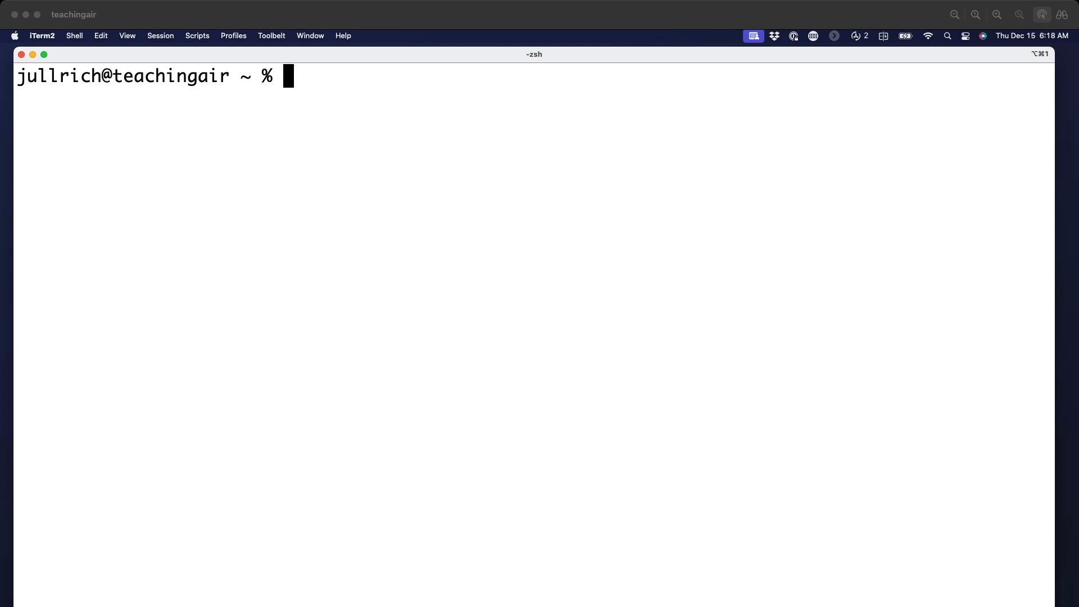
Step: Enter tcpdump -nr ipoptions to read the saved capture's IGMPv3 report packet
{"action": "type", "text": "tcpdump -"}
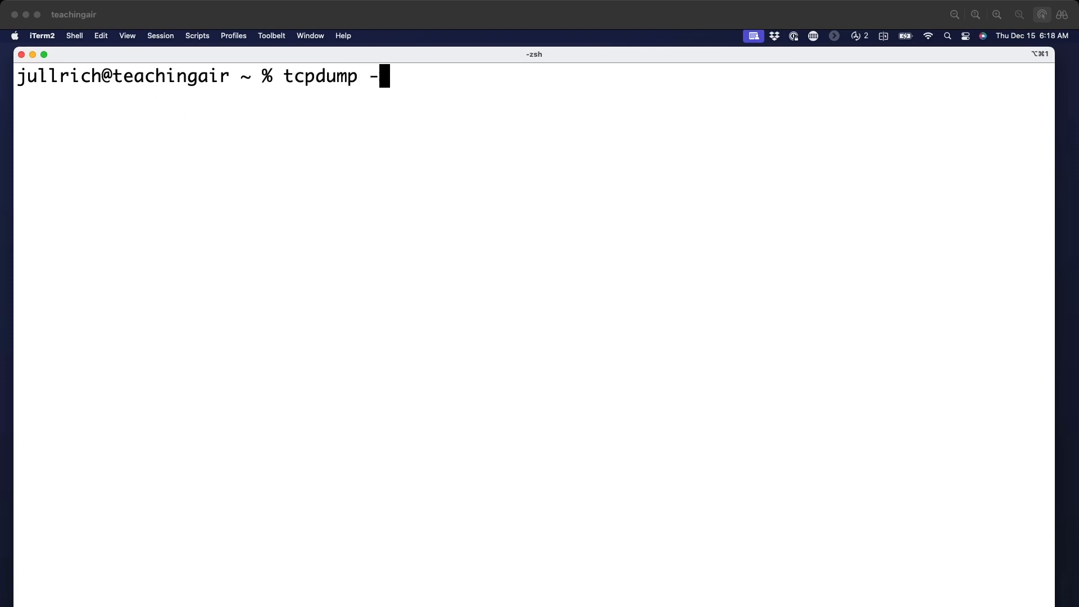
{"action": "type", "text": "nr ip"}
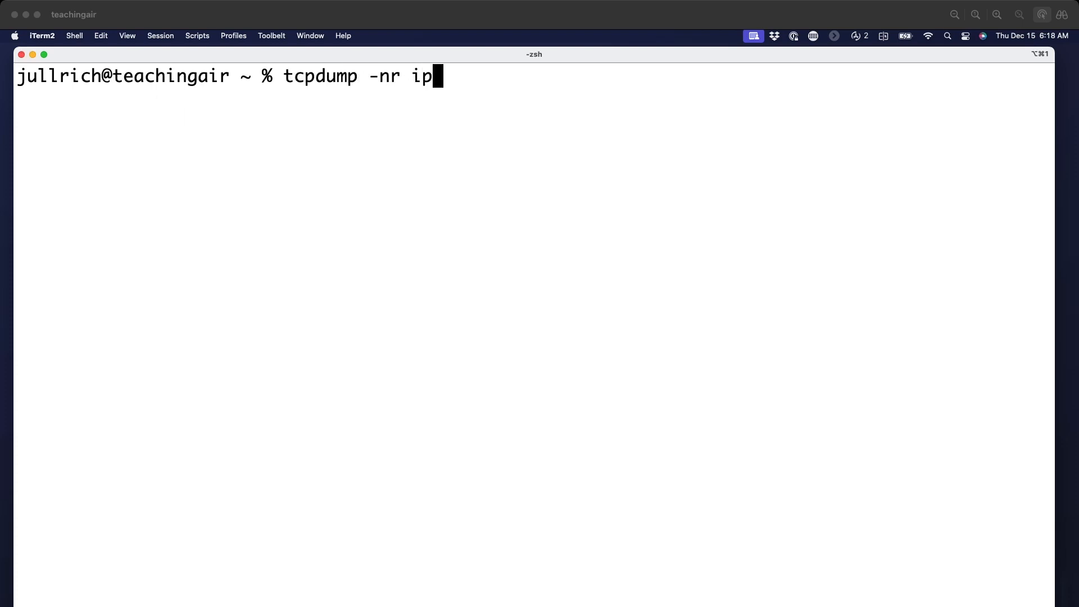
{"action": "type", "text": "options -x"}
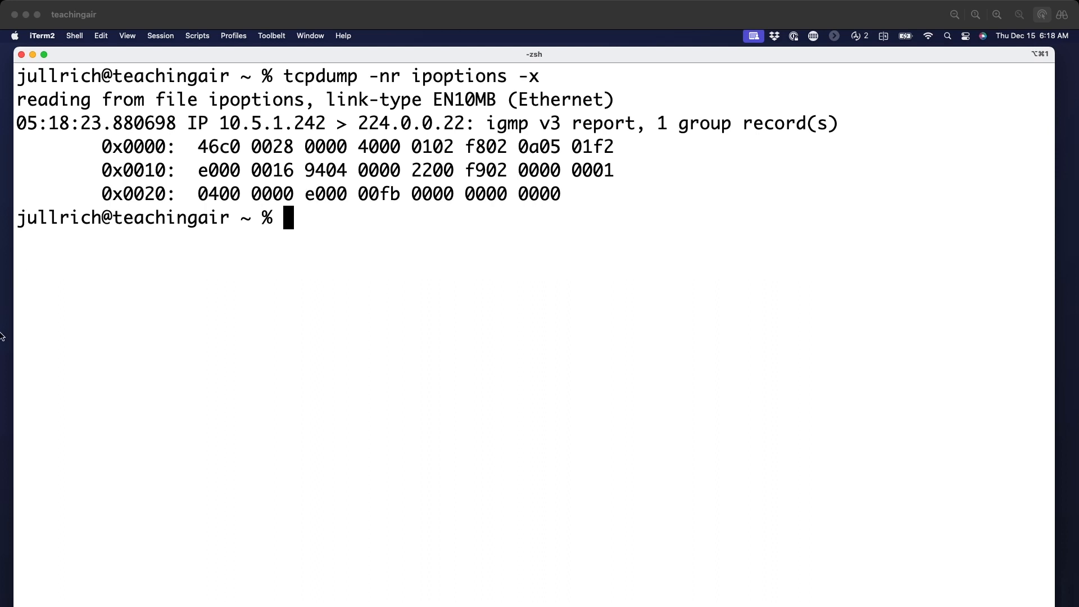
{"action": "mouse_move", "coordinate": [903, 292]}
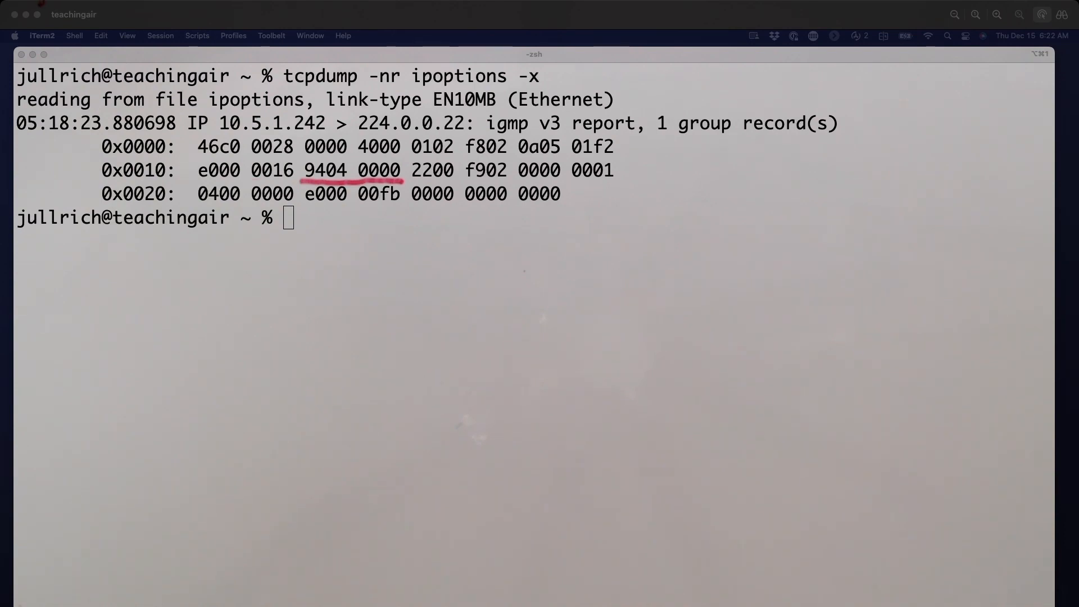
{"action": "mouse_move", "coordinate": [472, 513]}
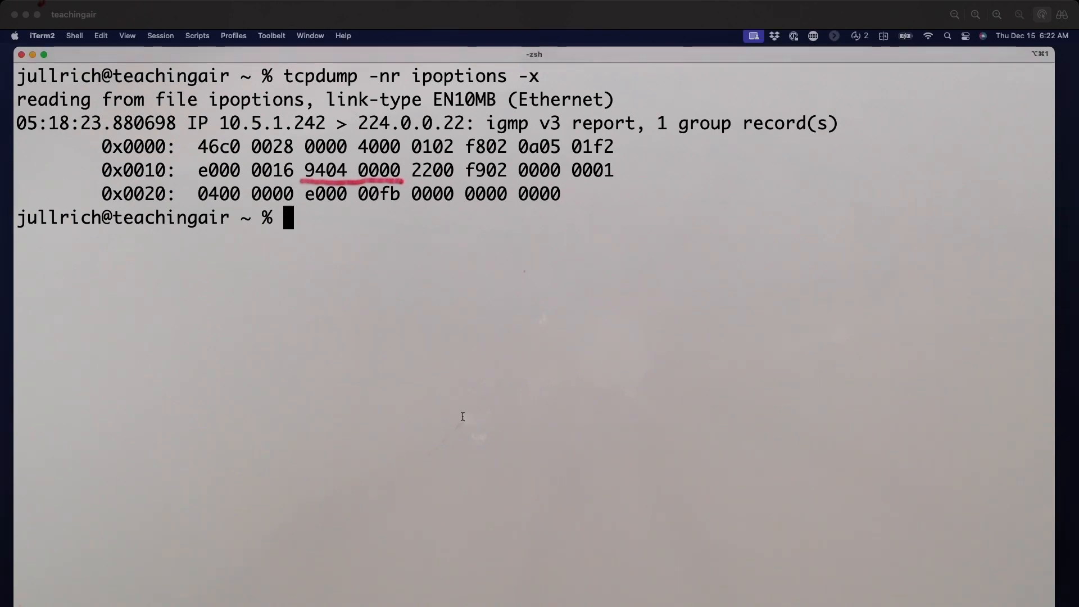
Step: Start switching from the iTerm2 hex dump over to Safari with the app switcher
{"action": "key", "text": "cmd+tab"}
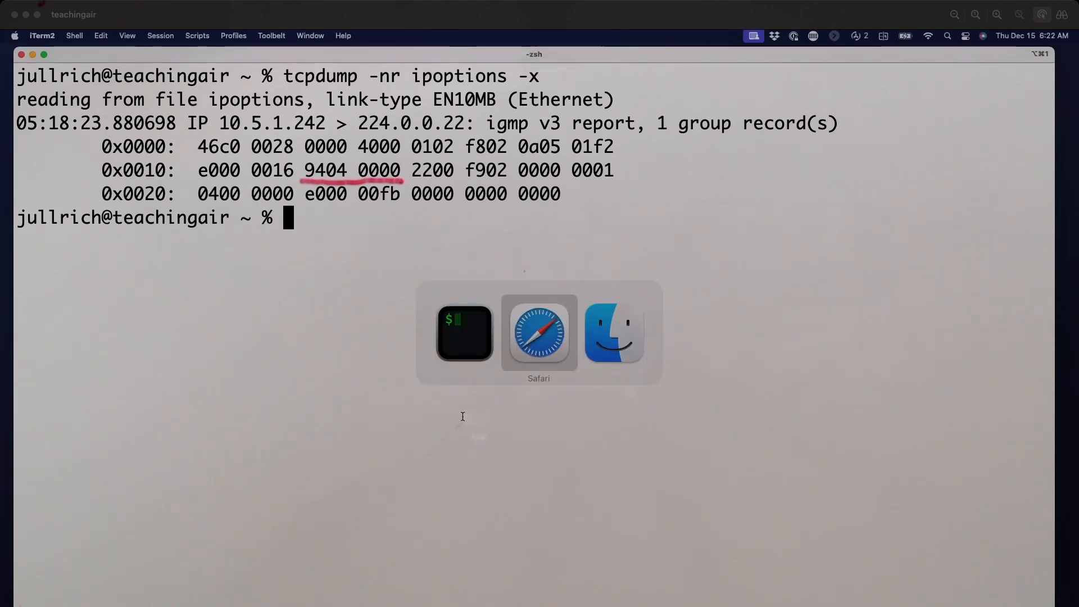
Step: Bring Safari forward and mark the 00000100 length octet in RFC 2113's Router Alert syntax diagram
{"action": "left_click", "coordinate": [538, 333]}
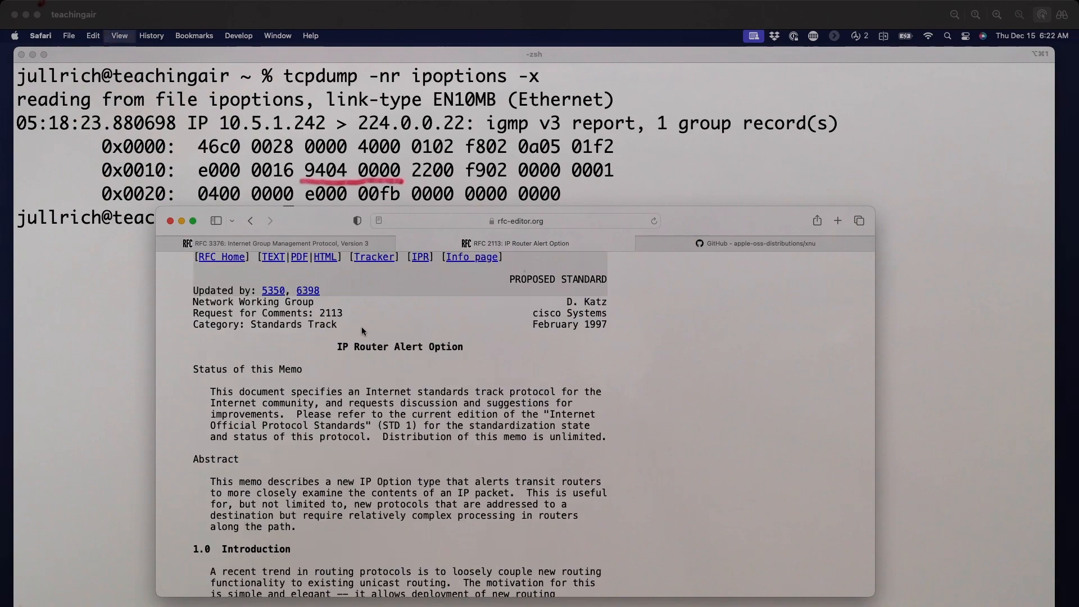
{"action": "scroll", "scroll_direction": "down", "scroll_amount": 3}
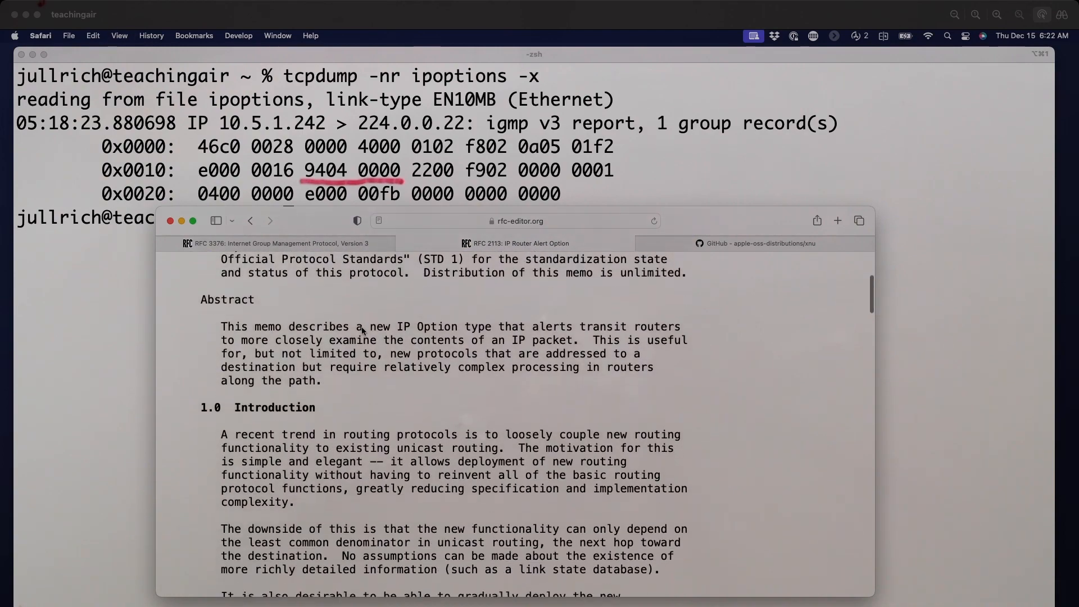
{"action": "scroll", "scroll_direction": "down", "scroll_amount": 3}
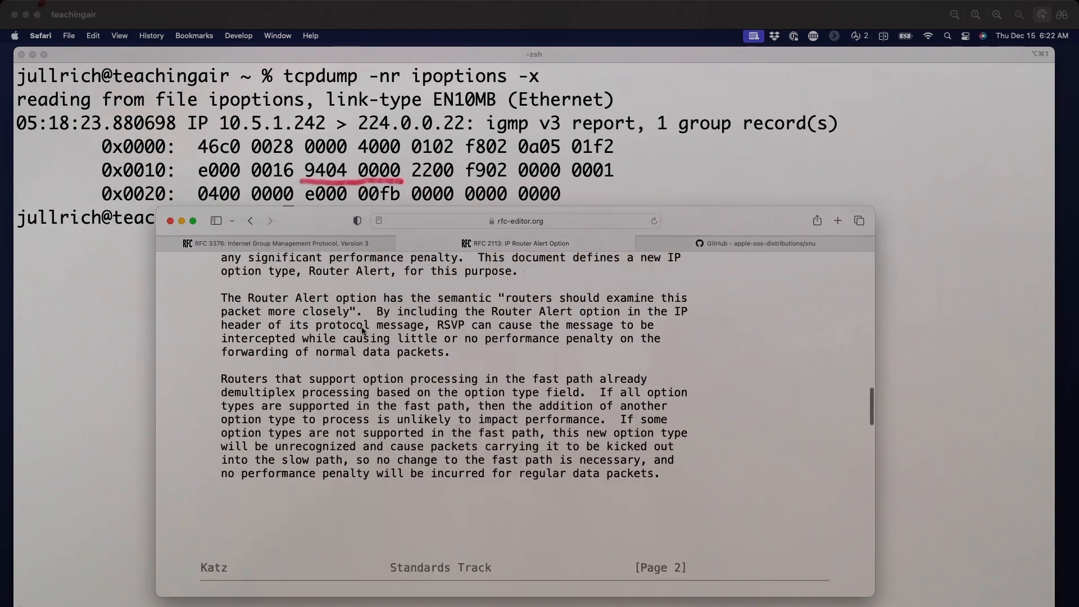
{"action": "scroll", "scroll_direction": "down", "scroll_amount": 3}
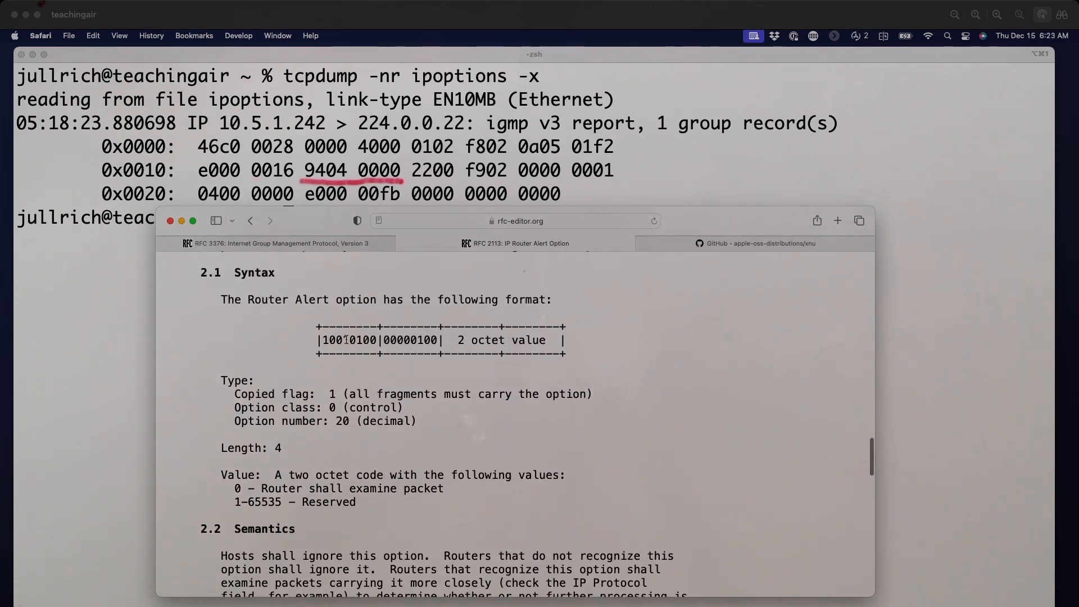
{"action": "double_click", "coordinate": [348, 340]}
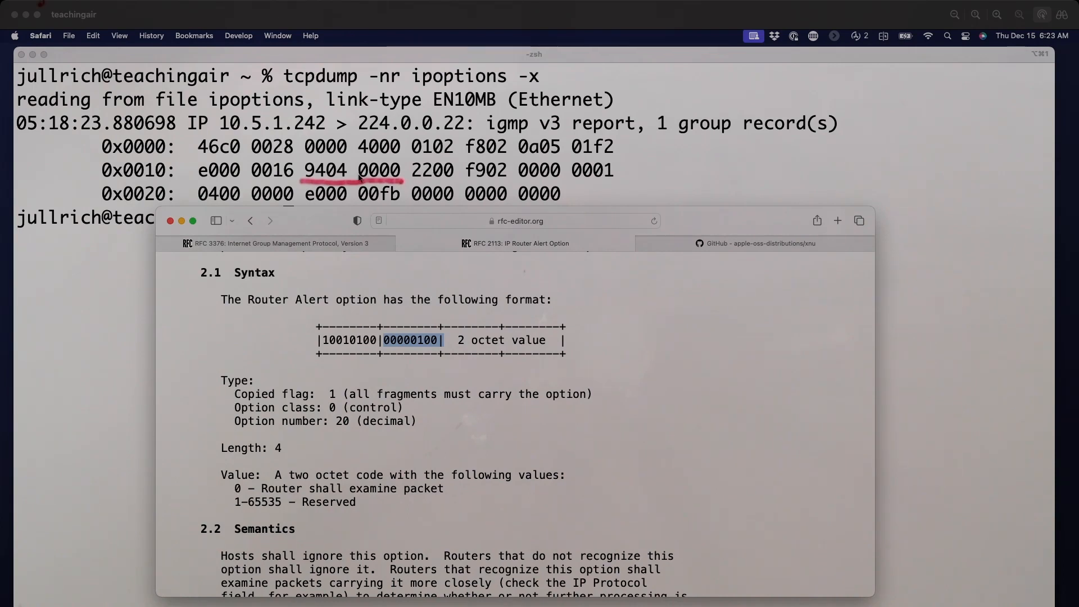
{"action": "mouse_move", "coordinate": [375, 180]}
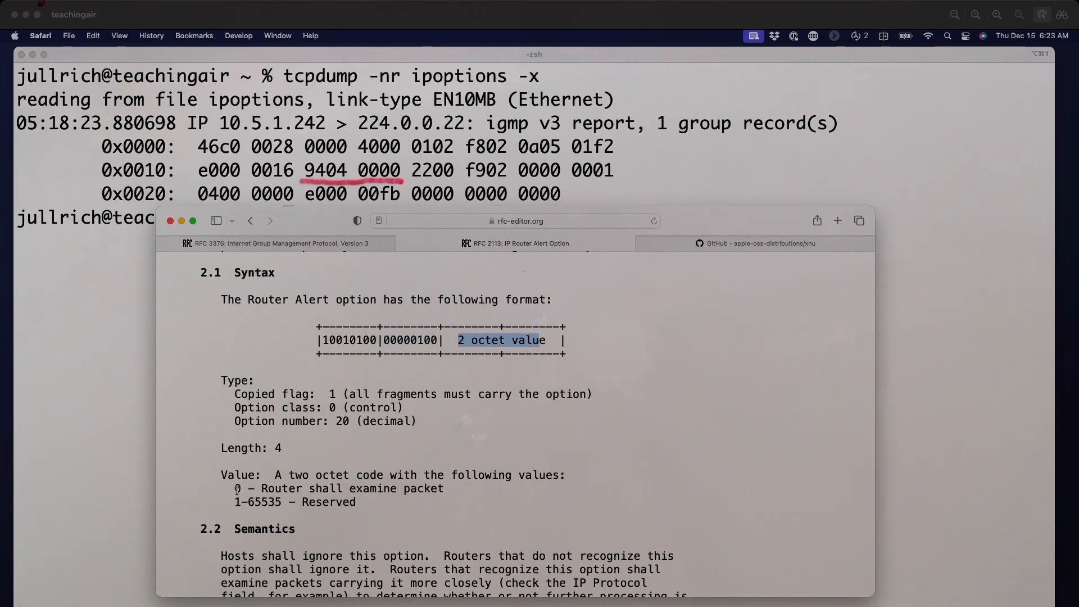
{"action": "left_click_drag", "start_coordinate": [232, 488], "coordinate": [347, 488]}
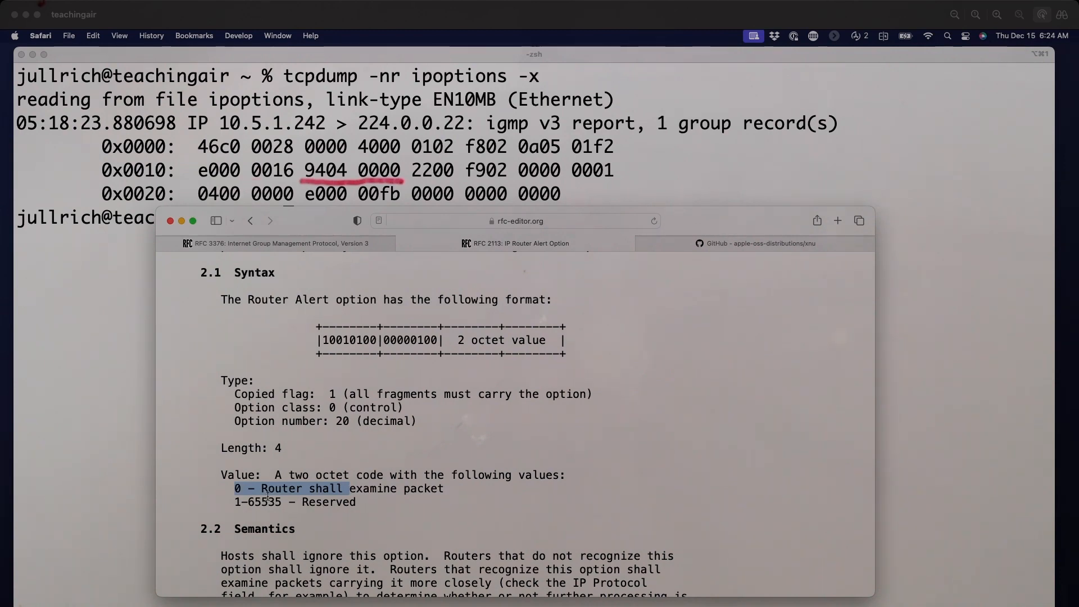
{"action": "mouse_move", "coordinate": [335, 355]}
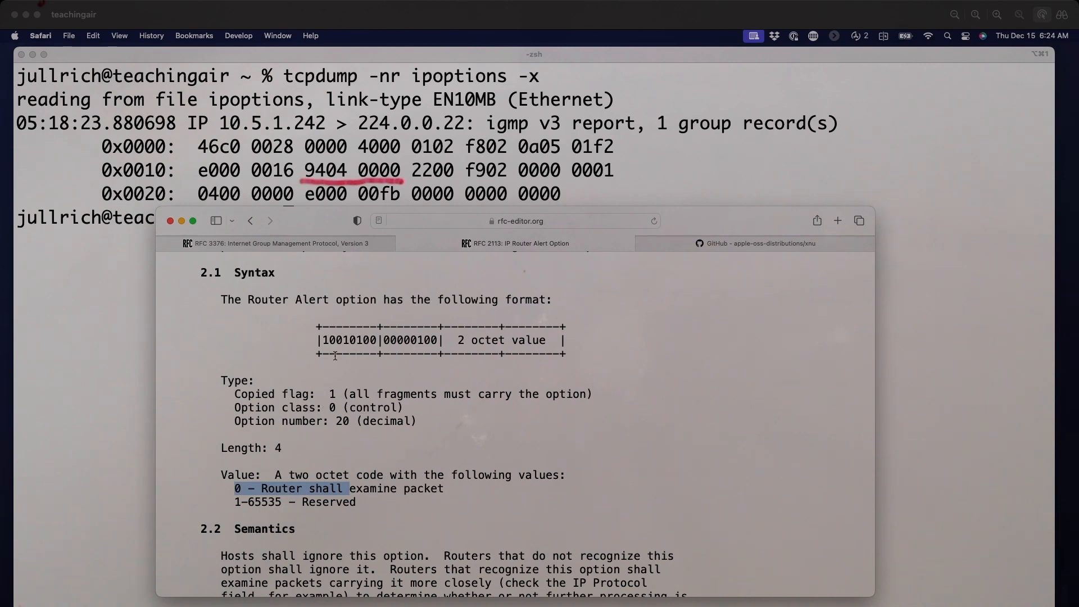
{"action": "mouse_move", "coordinate": [406, 171]}
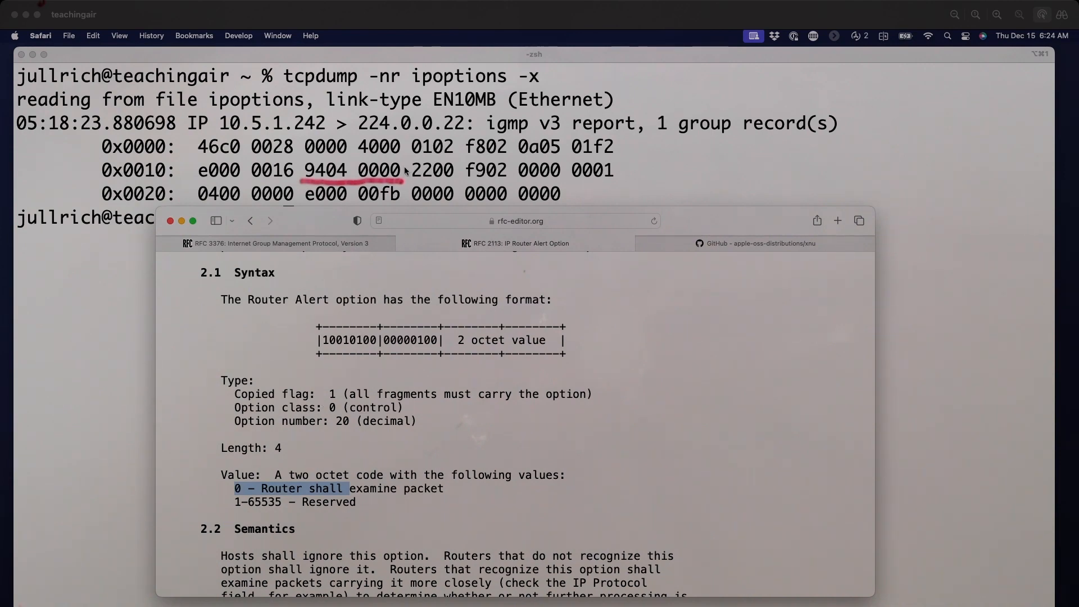
{"action": "mouse_move", "coordinate": [409, 171]}
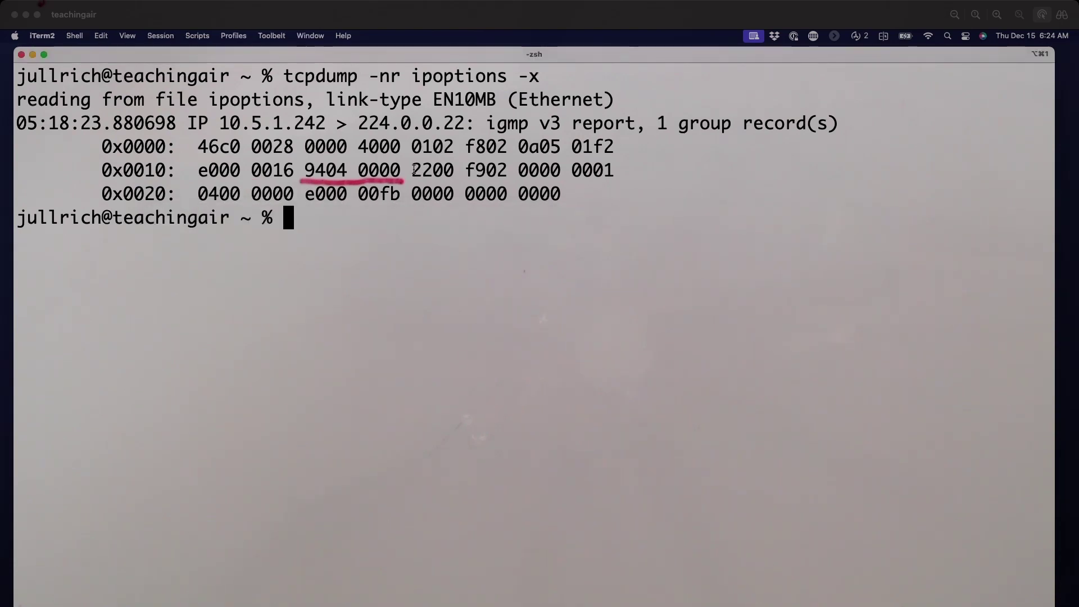
Step: Highlight the IGMP report bytes from 2200 through 00fb in the hex dump
{"action": "left_click_drag", "start_coordinate": [411, 170], "coordinate": [401, 193]}
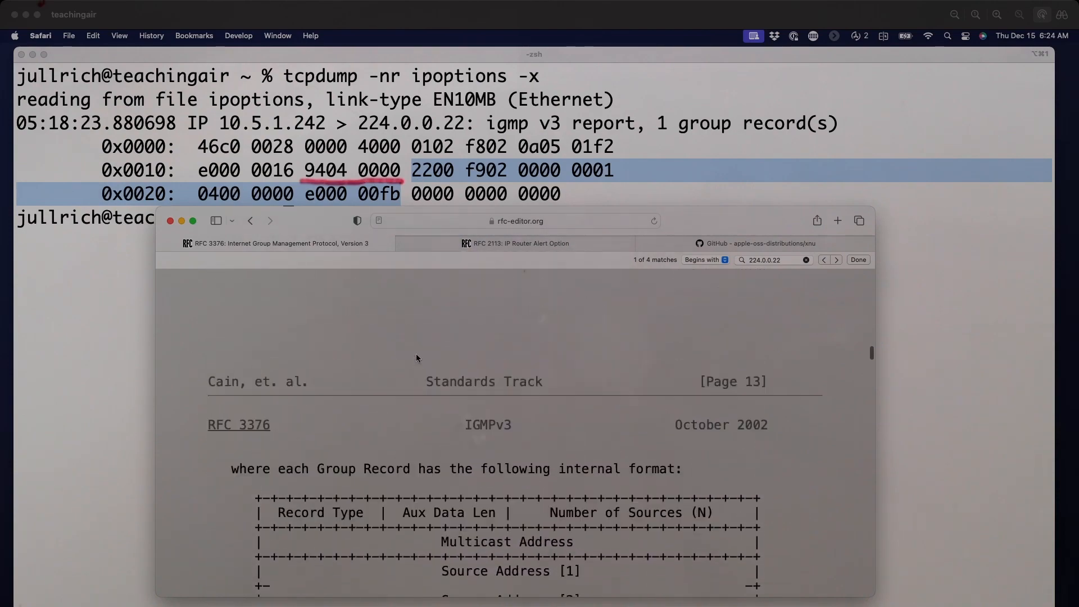
Step: Scroll RFC 3376 to section 4.2's Version 3 Membership Report diagram beginning with Type = 0x22
{"action": "scroll", "scroll_direction": "down", "scroll_amount": 3}
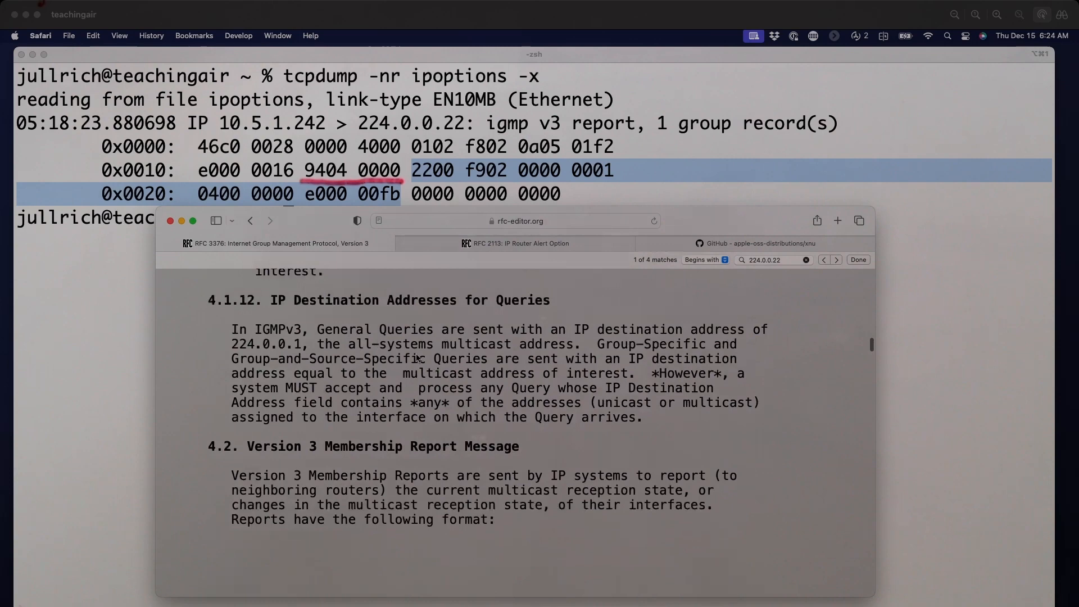
{"action": "scroll", "scroll_direction": "down", "scroll_amount": 3}
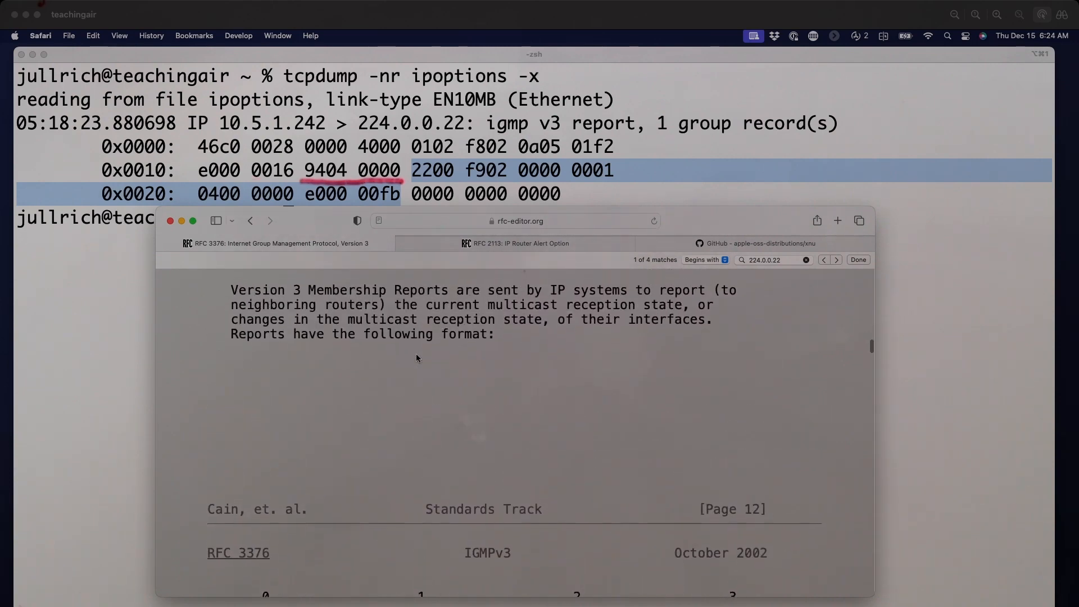
{"action": "scroll", "scroll_direction": "down", "scroll_amount": 3}
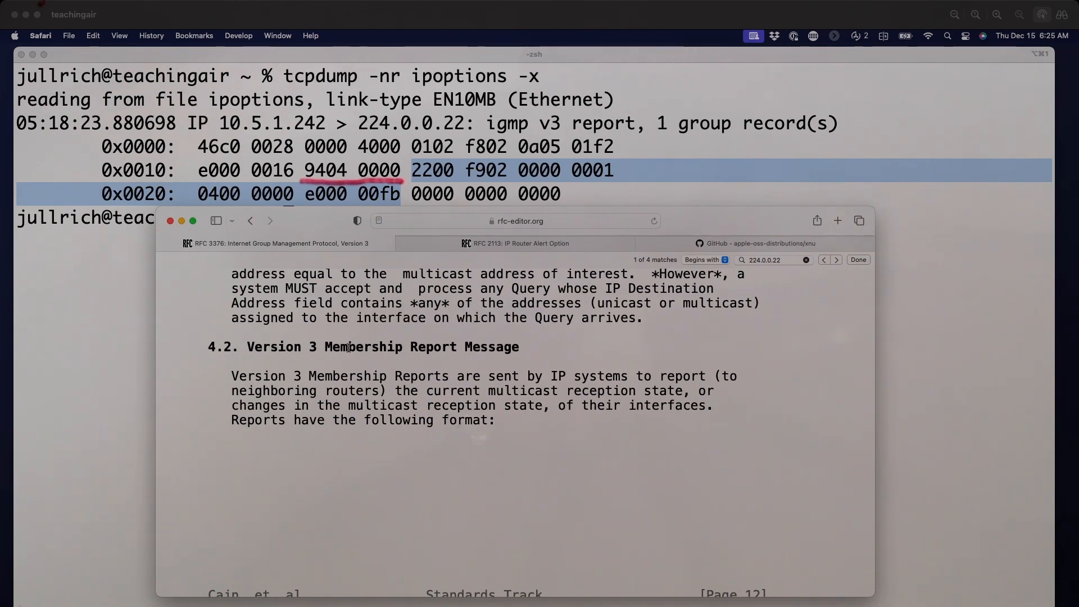
{"action": "mouse_move", "coordinate": [340, 461]}
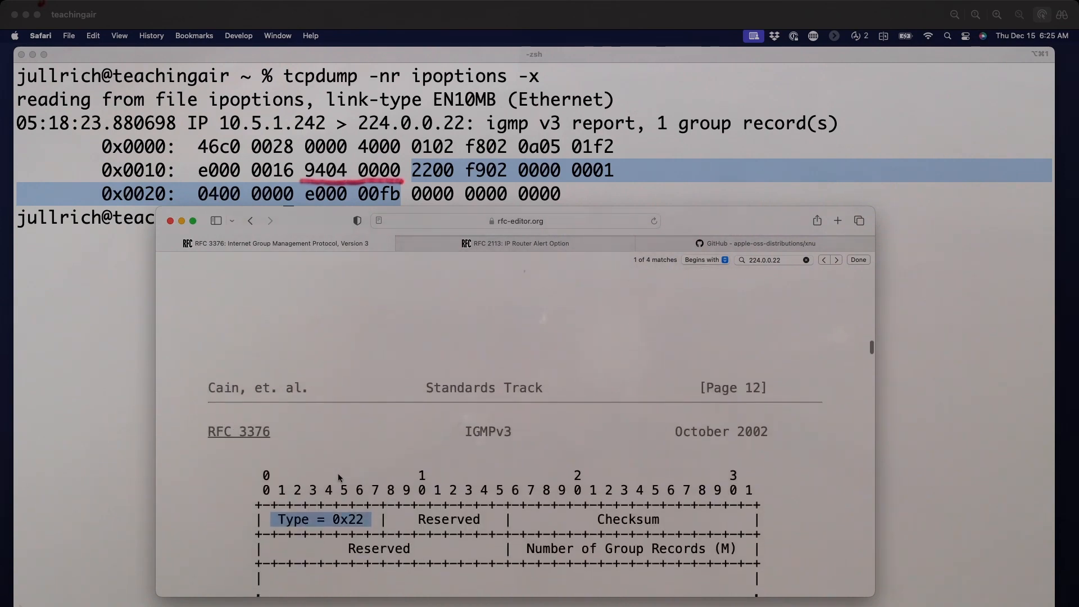
{"action": "mouse_move", "coordinate": [376, 307]}
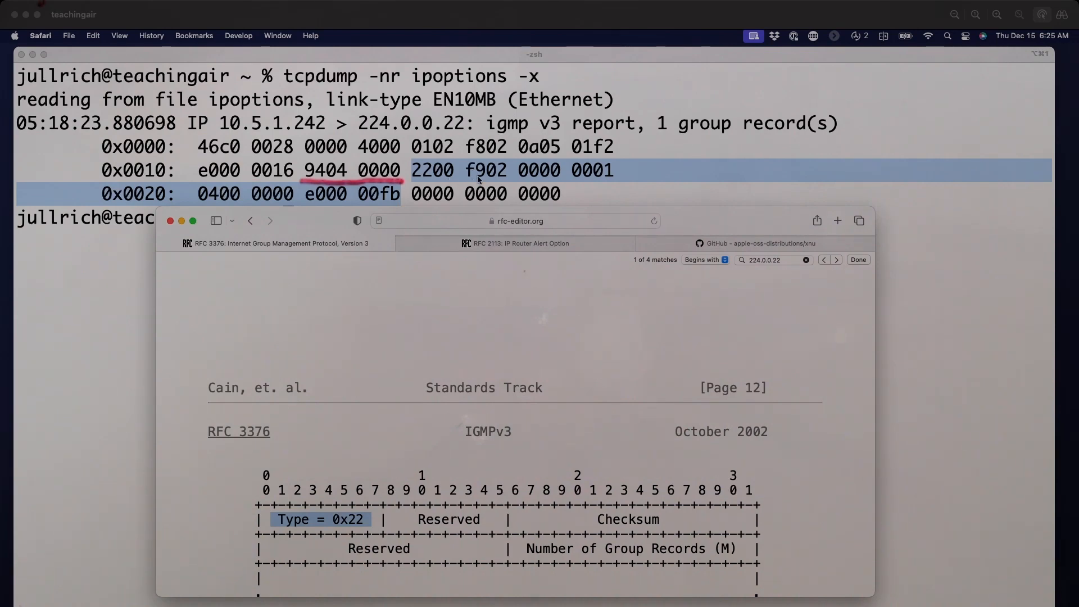
{"action": "mouse_move", "coordinate": [500, 184]}
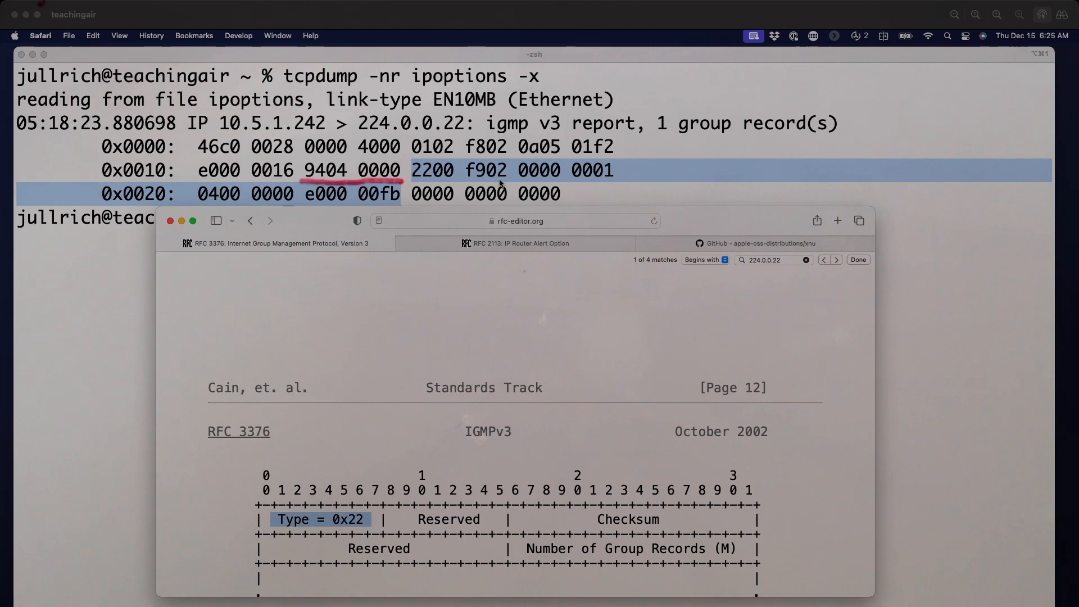
{"action": "mouse_move", "coordinate": [551, 180]}
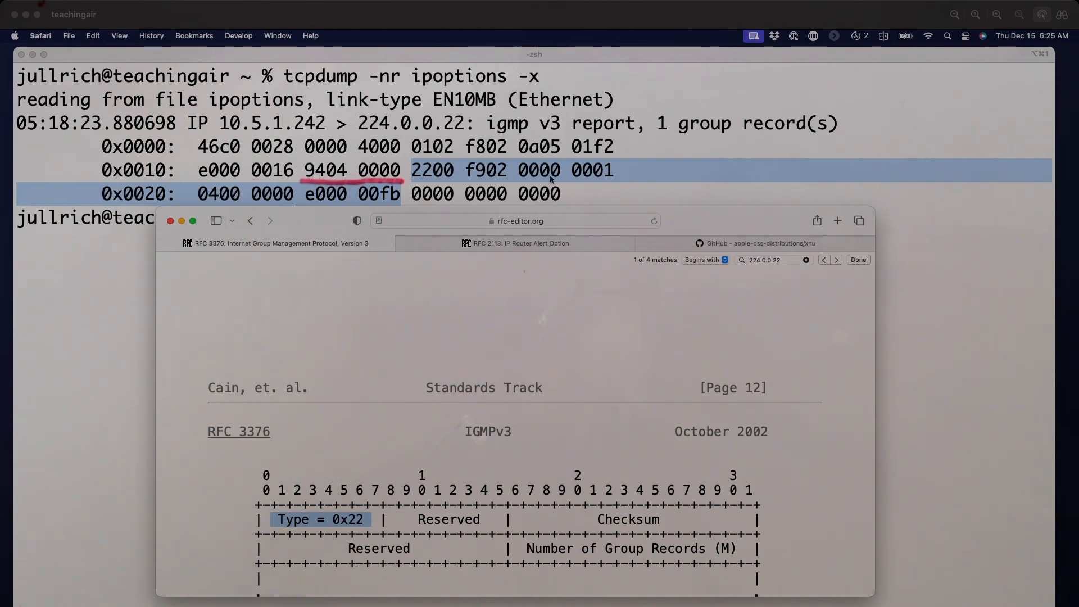
{"action": "mouse_move", "coordinate": [587, 177]}
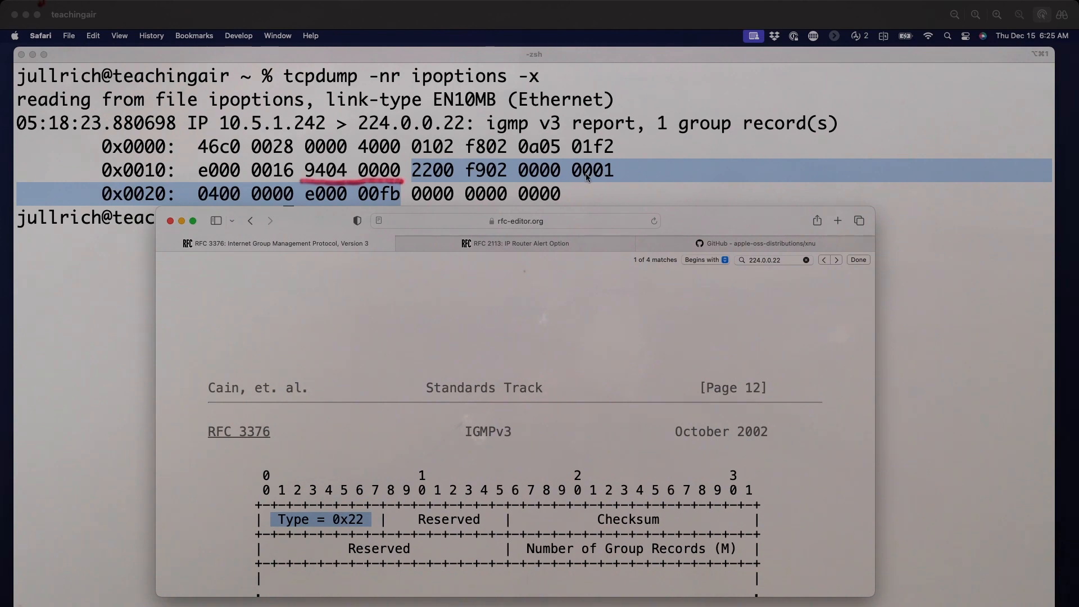
{"action": "mouse_move", "coordinate": [609, 168]}
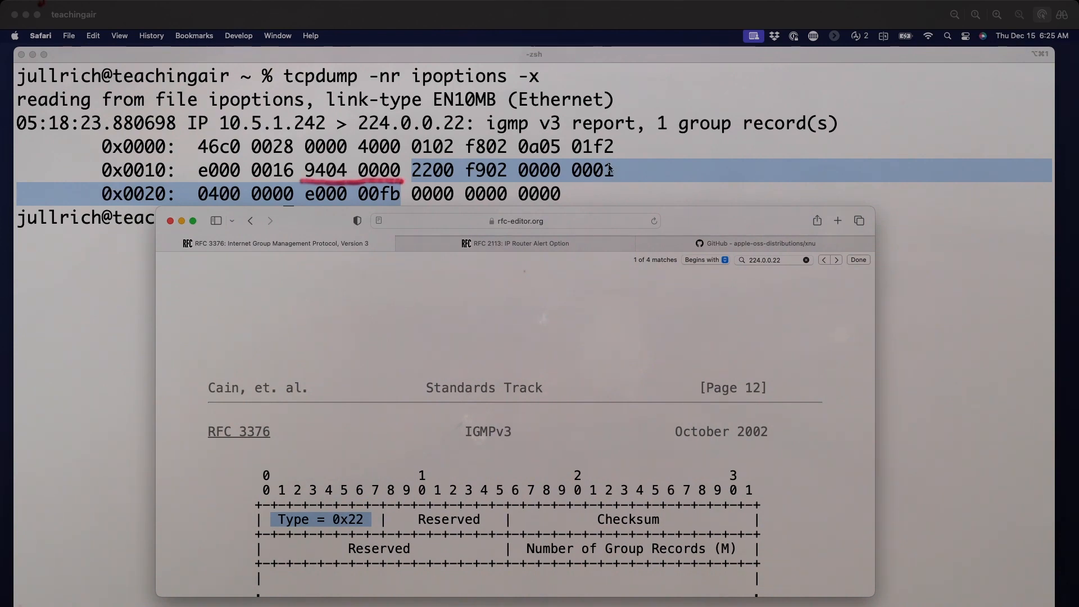
{"action": "mouse_move", "coordinate": [607, 186]}
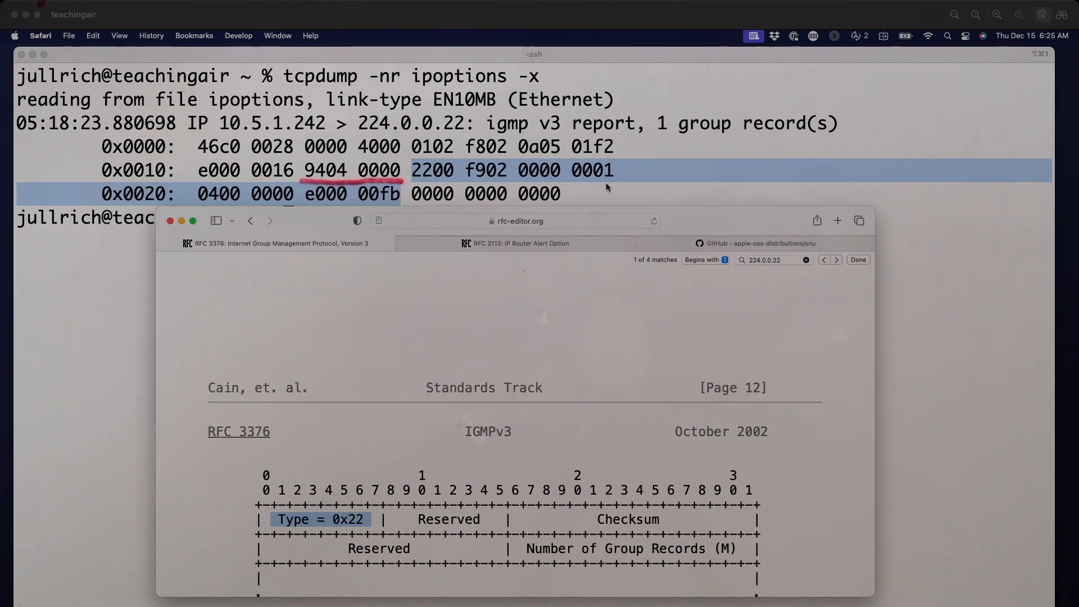
{"action": "mouse_move", "coordinate": [566, 467]}
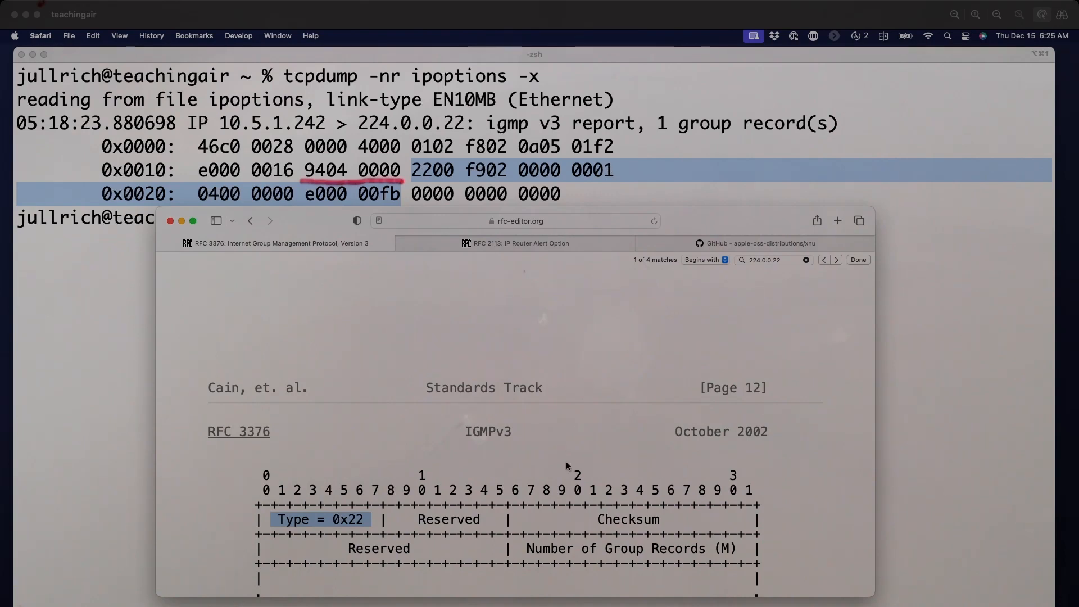
{"action": "scroll", "scroll_direction": "down", "scroll_amount": 3}
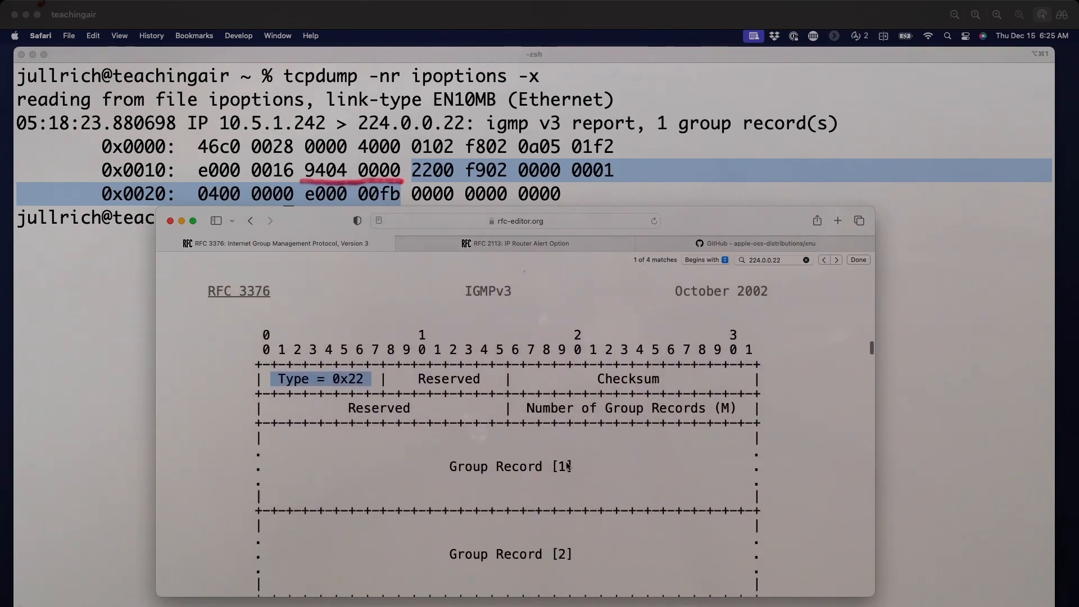
Step: Scroll past sections 4.2.12–4.2.14 to the Group Record layout with Record Type, Aux Data Len and Number of Sources
{"action": "scroll", "scroll_direction": "down", "scroll_amount": 3}
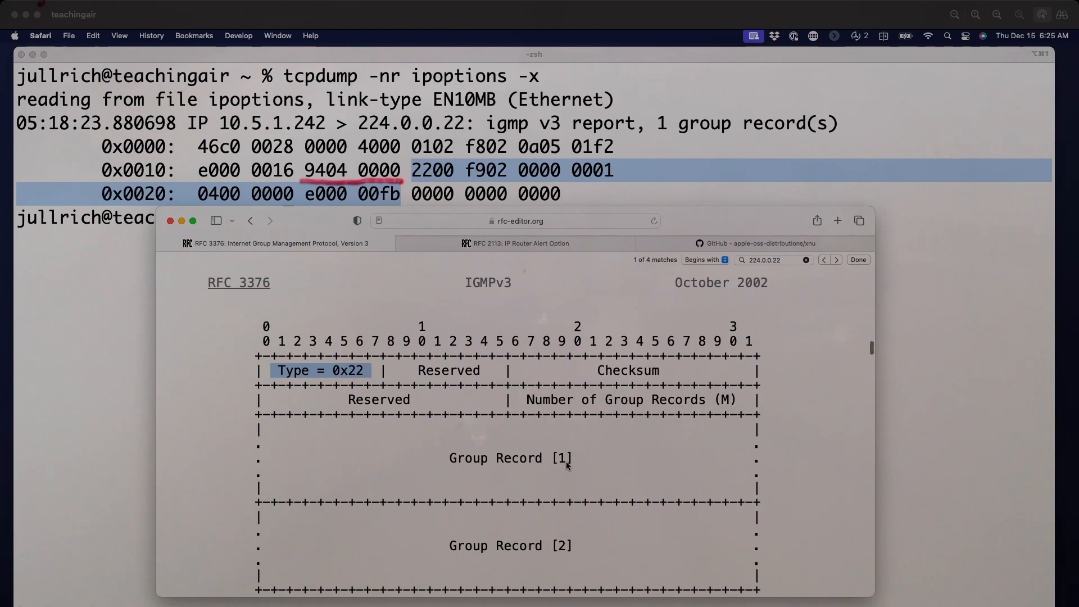
{"action": "scroll", "scroll_direction": "down", "scroll_amount": 3}
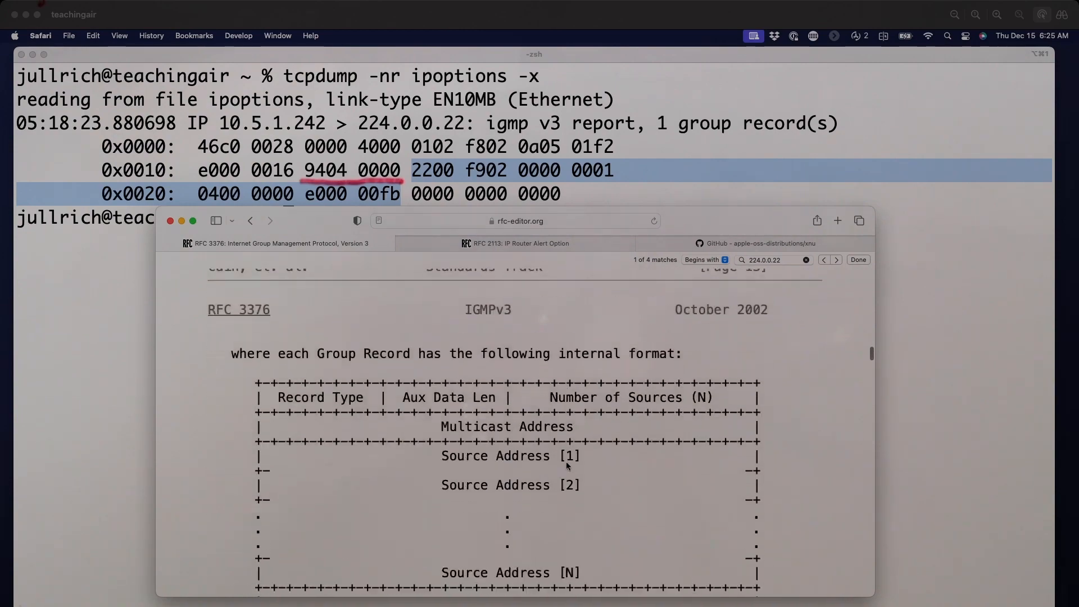
{"action": "scroll", "scroll_direction": "down", "scroll_amount": 3}
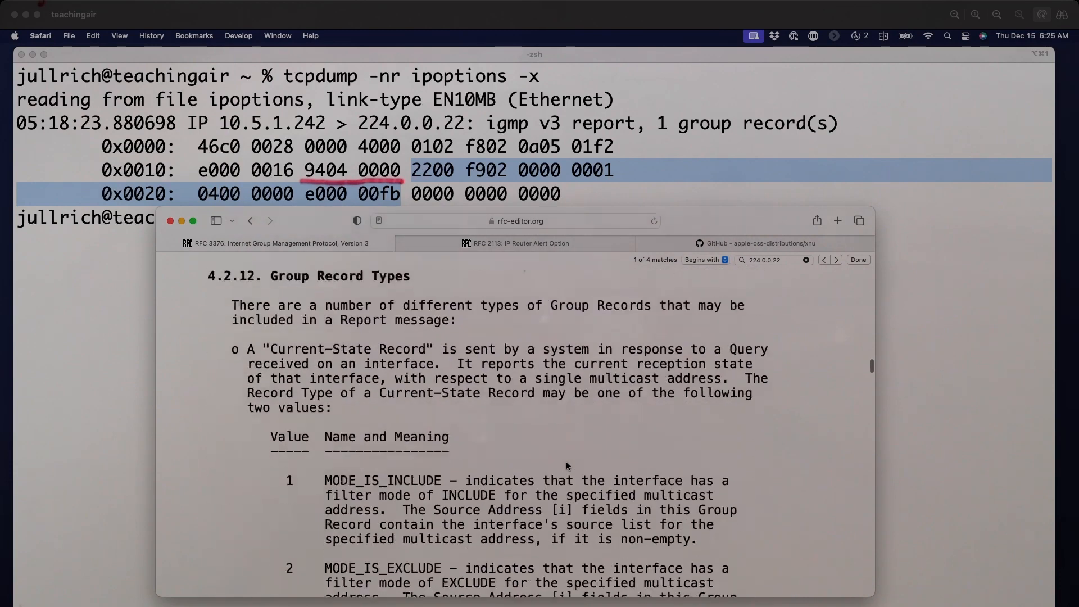
{"action": "scroll", "scroll_direction": "down", "scroll_amount": 3}
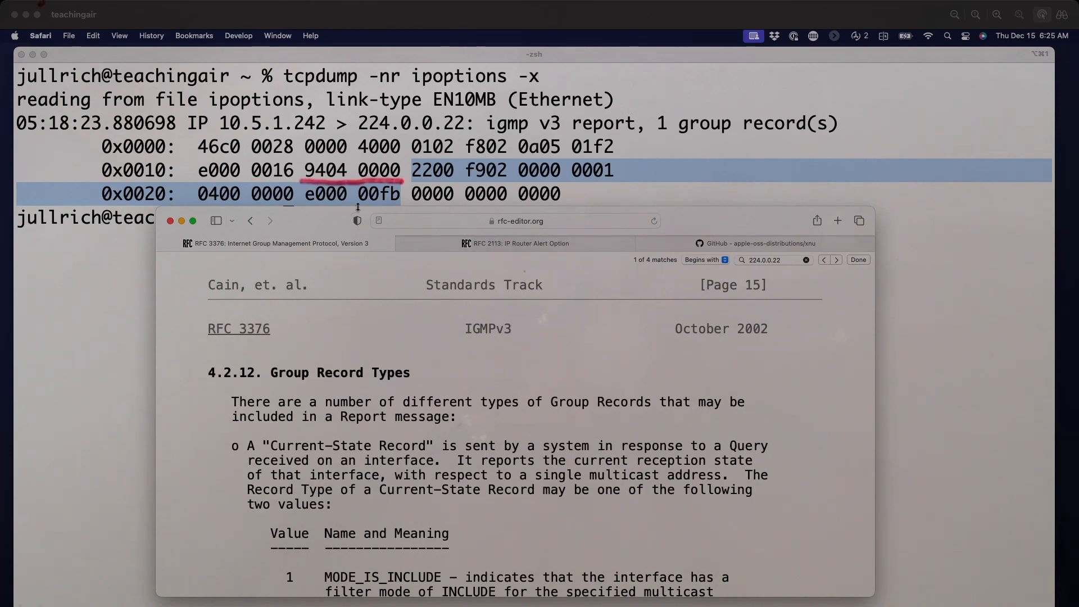
{"action": "mouse_move", "coordinate": [205, 204]}
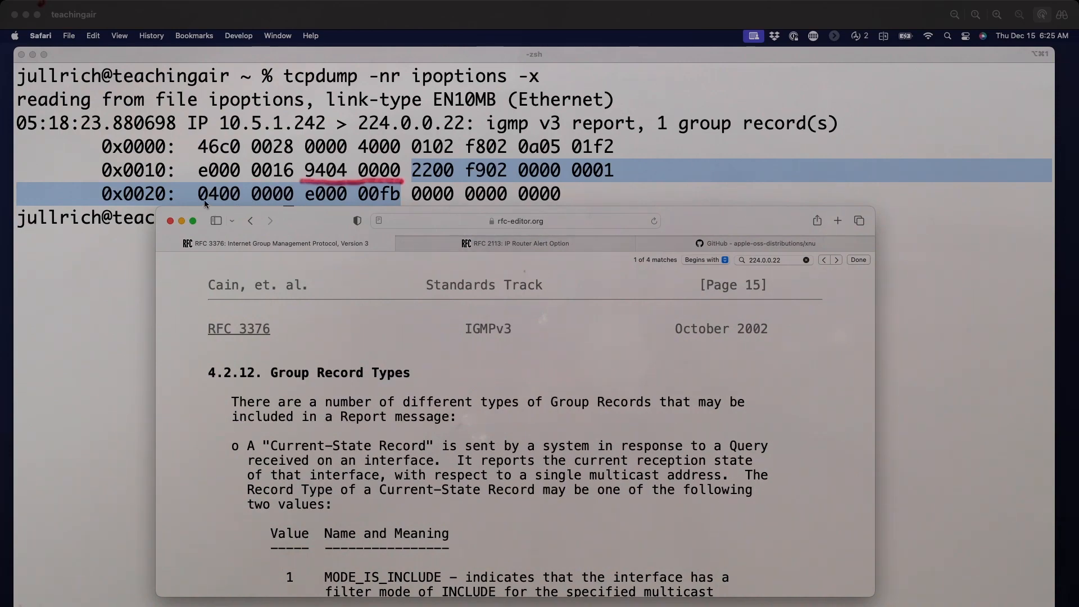
{"action": "scroll", "scroll_direction": "down", "scroll_amount": 3}
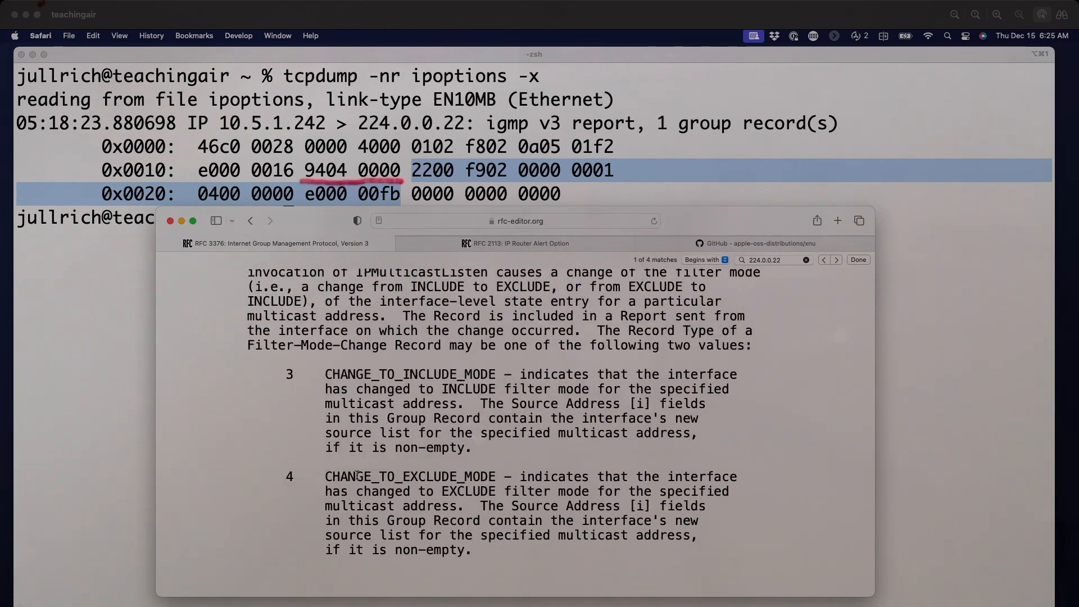
{"action": "double_click", "coordinate": [406, 476]}
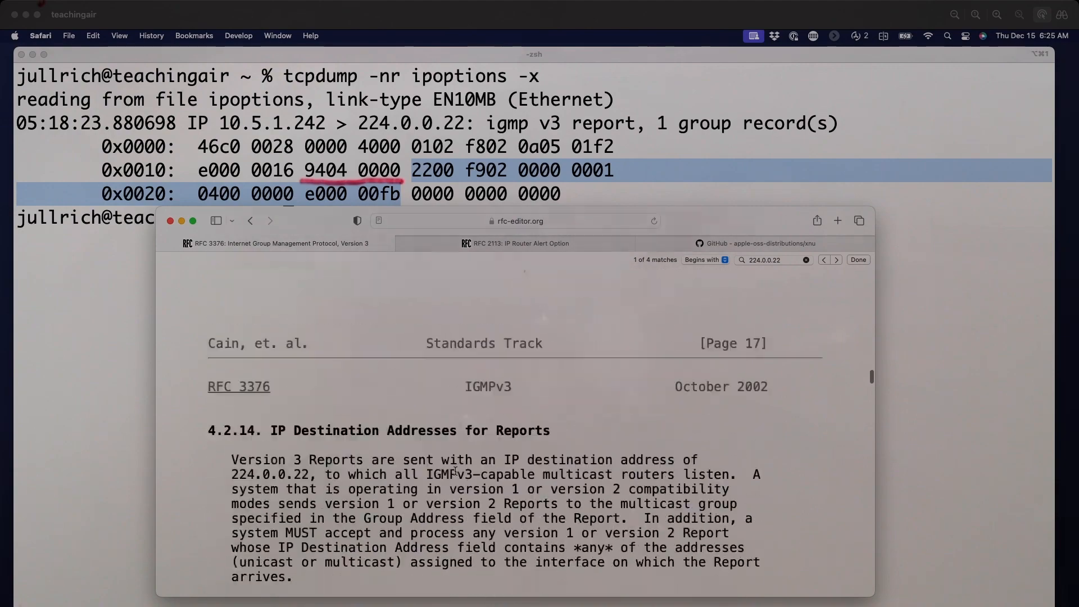
{"action": "scroll", "scroll_direction": "down", "scroll_amount": 3}
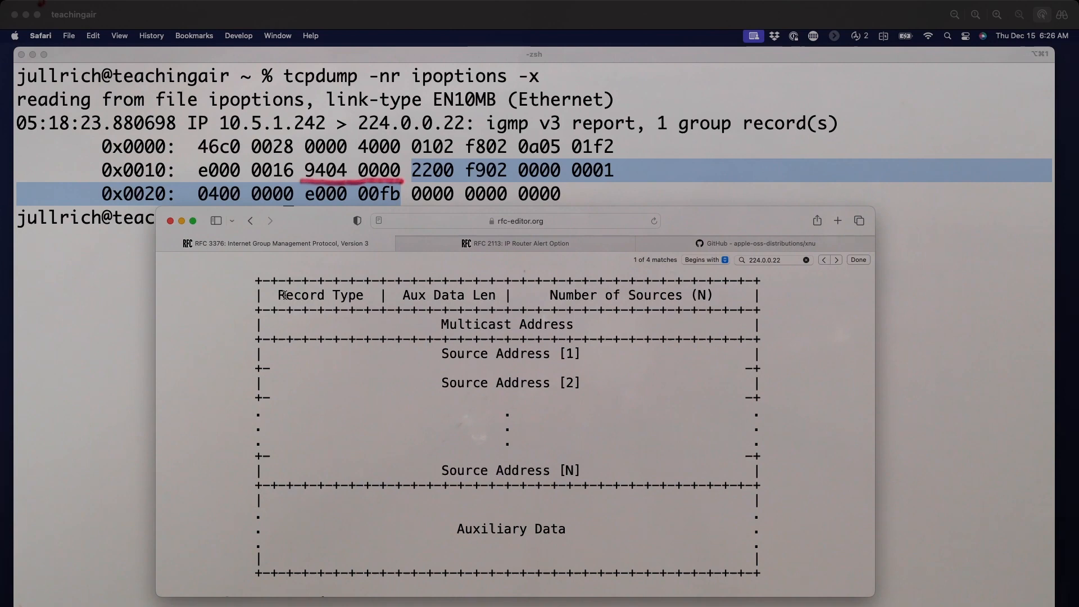
Step: Mark the Number of Sources field name in the group record diagram
{"action": "double_click", "coordinate": [320, 295]}
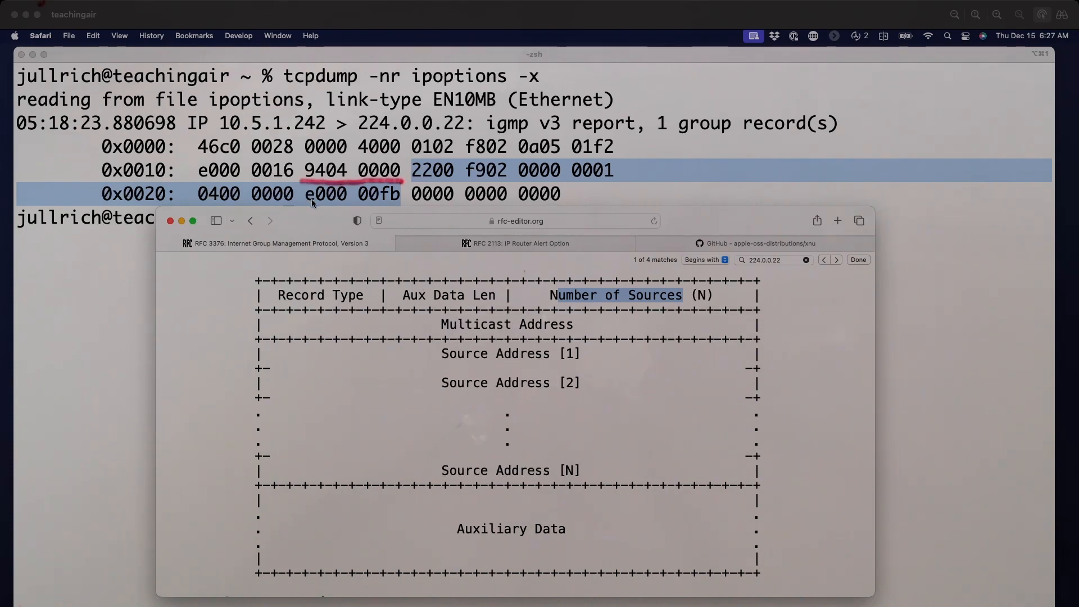
{"action": "mouse_move", "coordinate": [386, 204]}
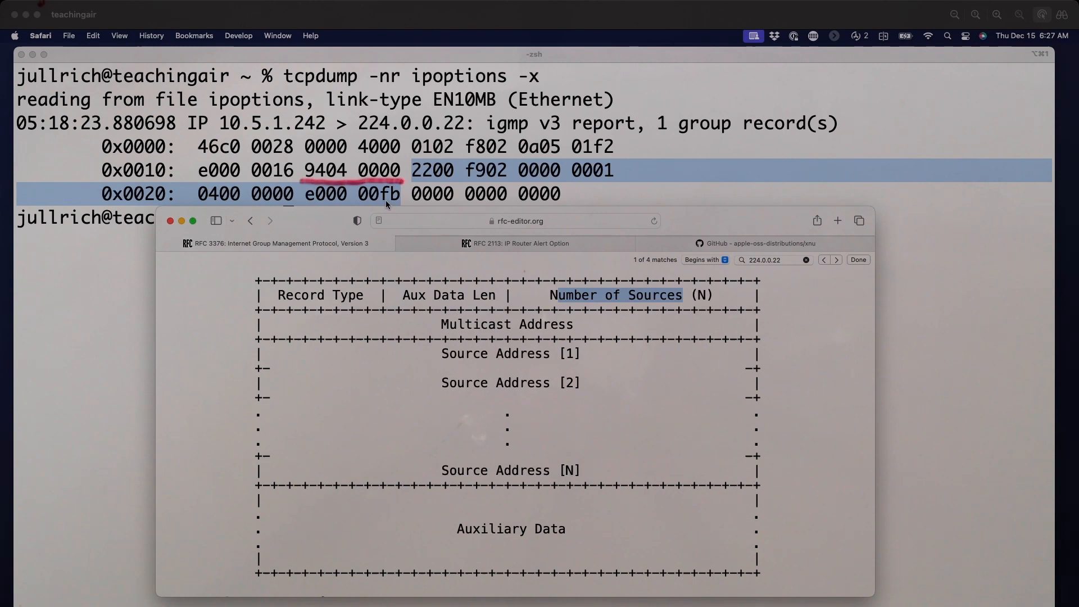
{"action": "mouse_move", "coordinate": [346, 178]}
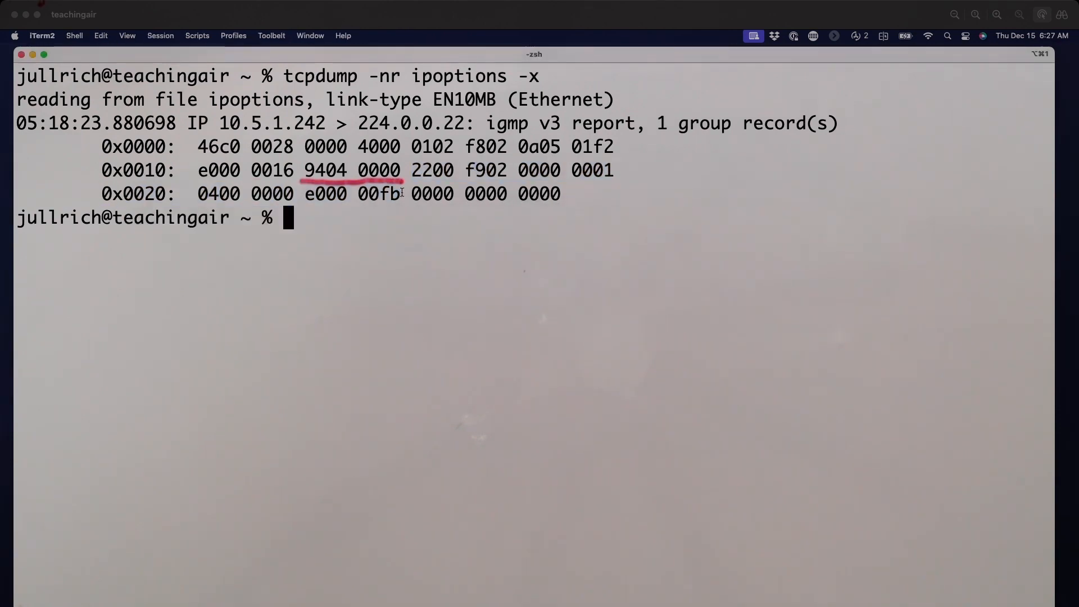
Step: Compute 15*16+11 = 251 in bc, the decimal value of hex fb
{"action": "type", "text": "bc"}
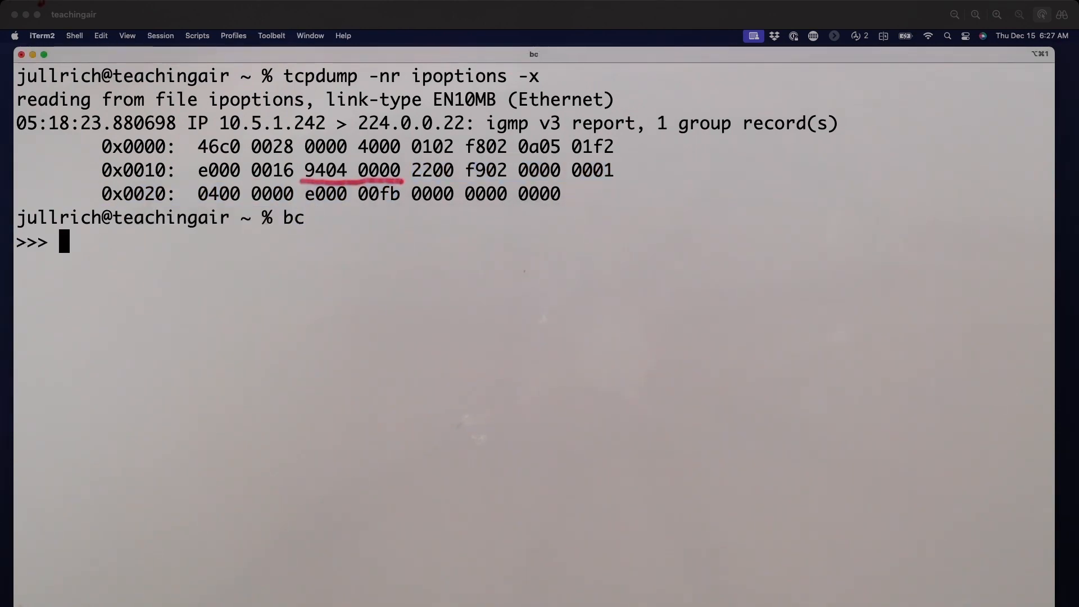
{"action": "type", "text": "15*1"}
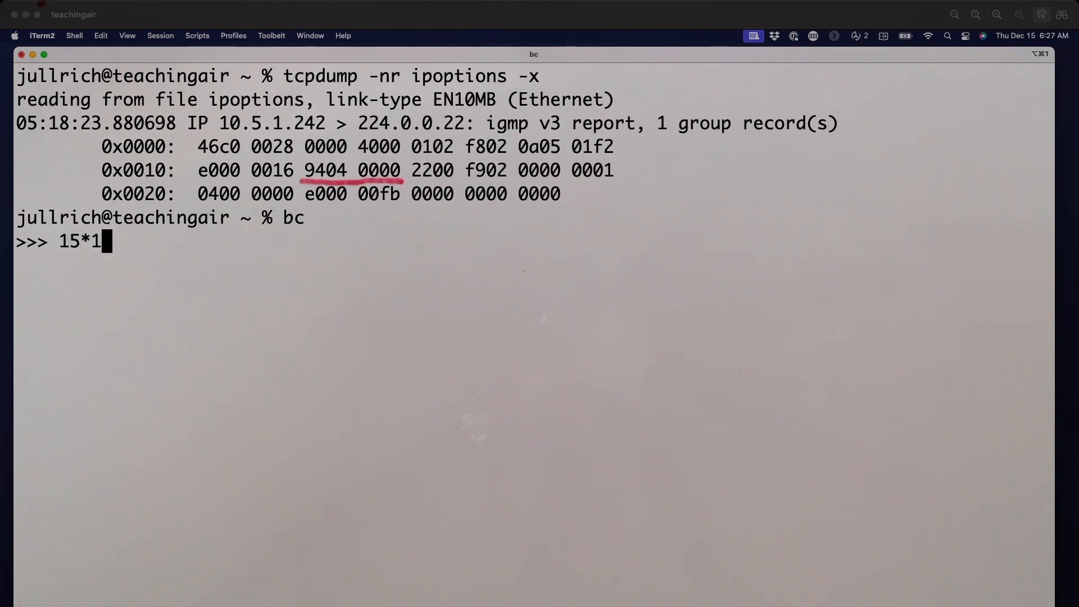
{"action": "type", "text": "6+11"}
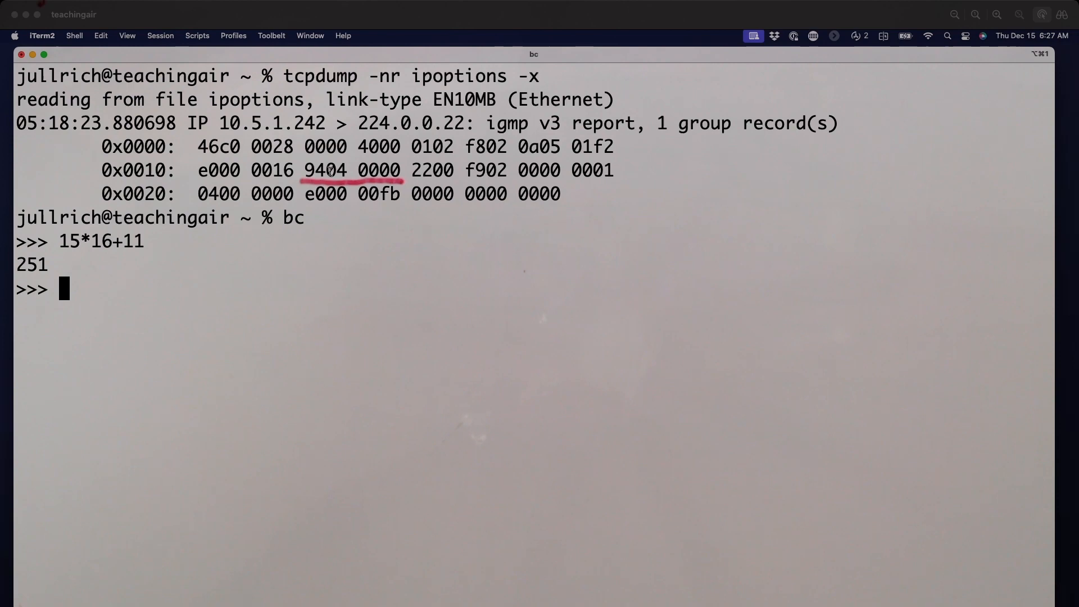
{"action": "mouse_move", "coordinate": [261, 448]}
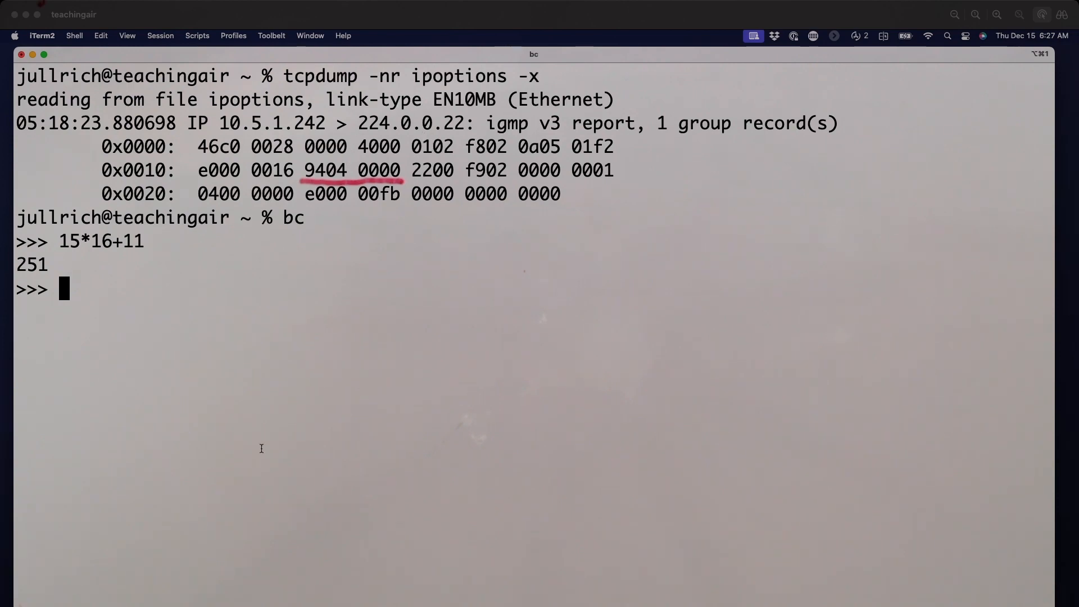
Step: Switch back to Safari and bring its window to the front
{"action": "key", "text": "cmd+tab"}
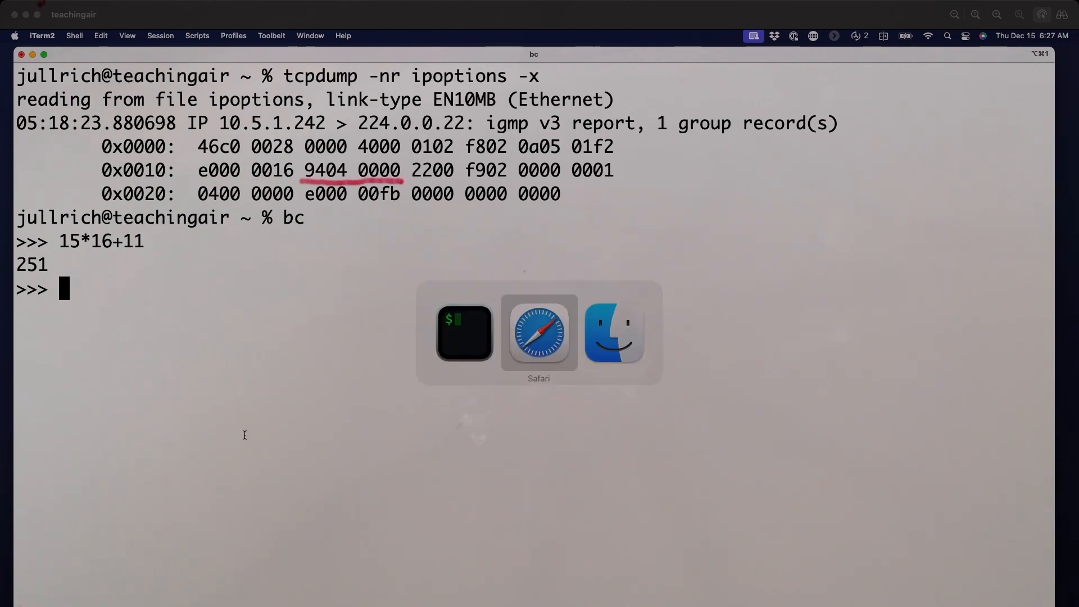
{"action": "left_click", "coordinate": [539, 334]}
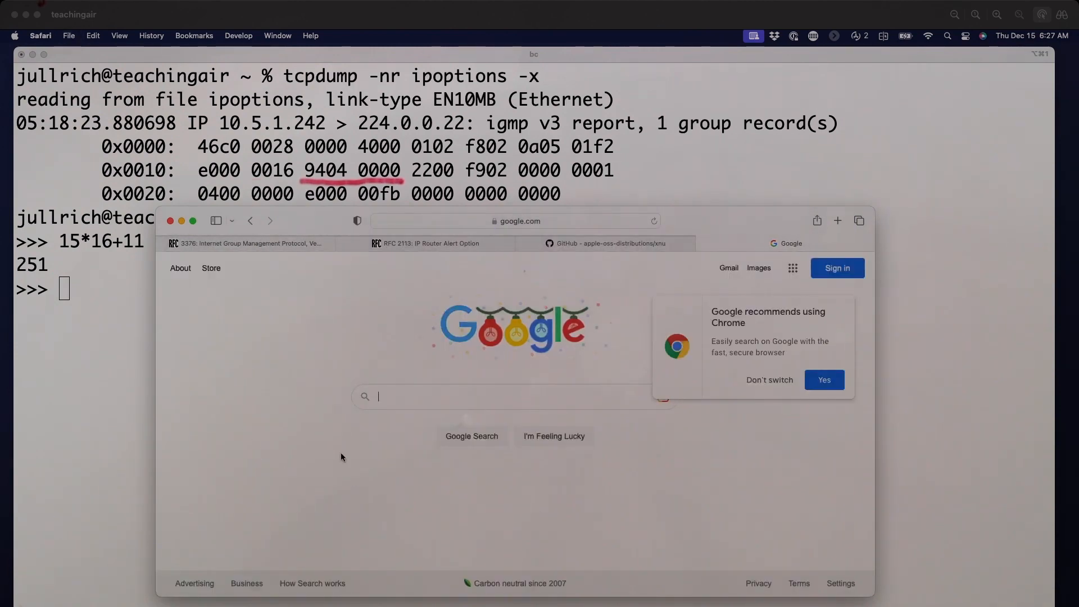
Step: Search Google for the 224.0.0.251 multicast address and return toward the terminal
{"action": "type", "text": "224.0"}
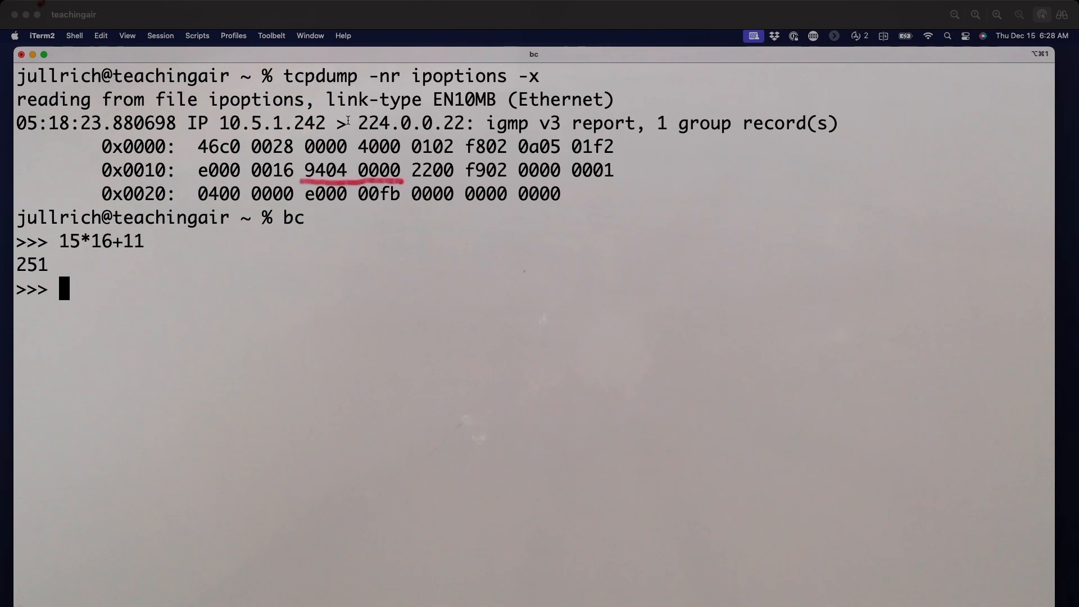
{"action": "key", "text": "Cmd+Tab"}
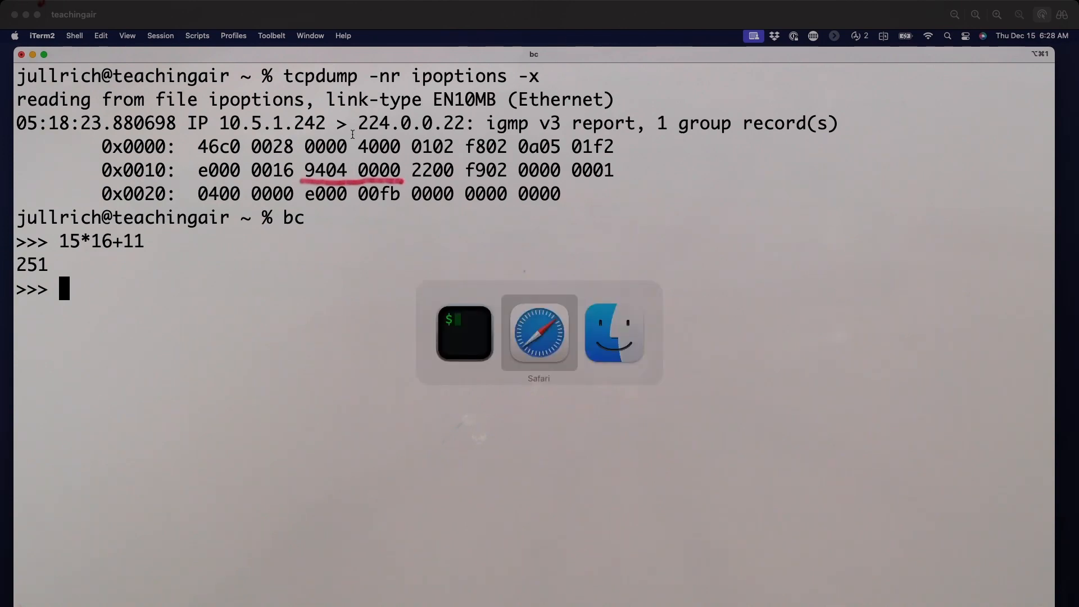
Step: Bring the RFC 3376 browser window forward to find its Router Alert option requirement
{"action": "left_click", "coordinate": [538, 334]}
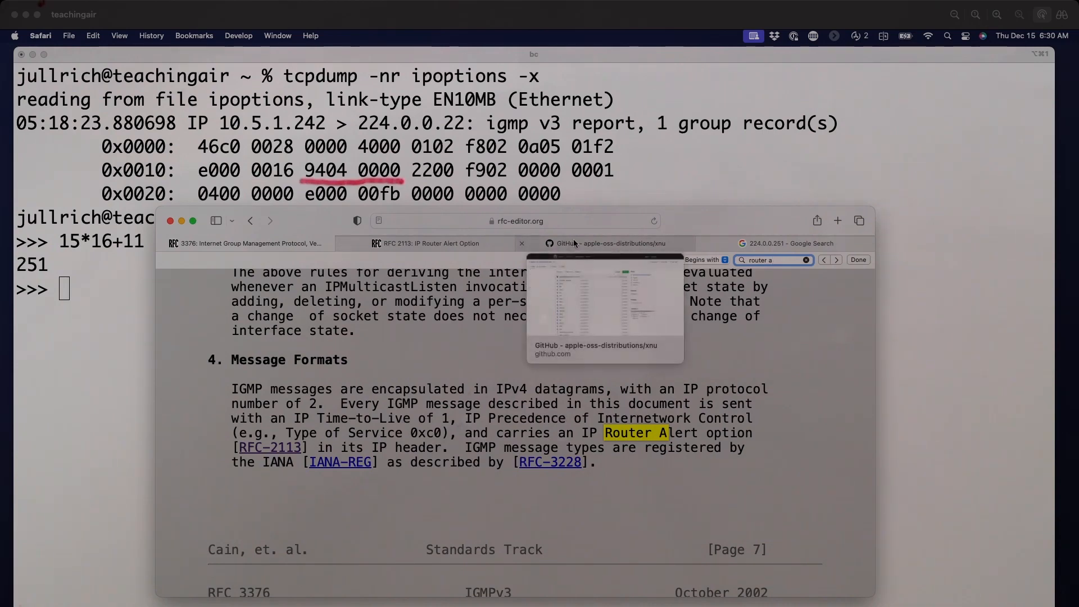
Step: Enter the apple-oss-distributions xnu repository and its bsd folder
{"action": "left_click", "coordinate": [609, 243]}
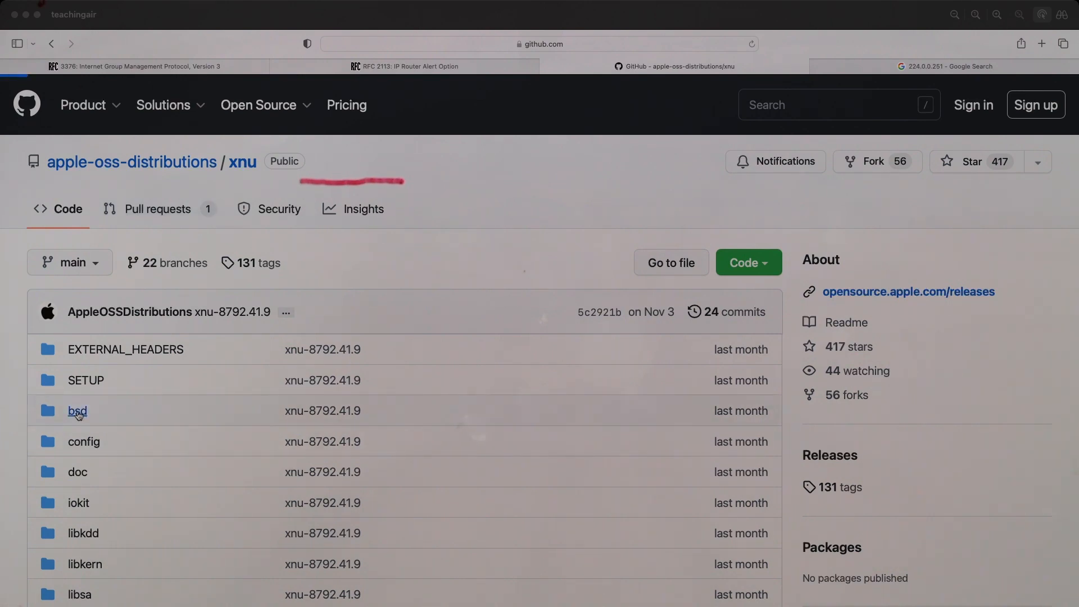
{"action": "left_click", "coordinate": [77, 411]}
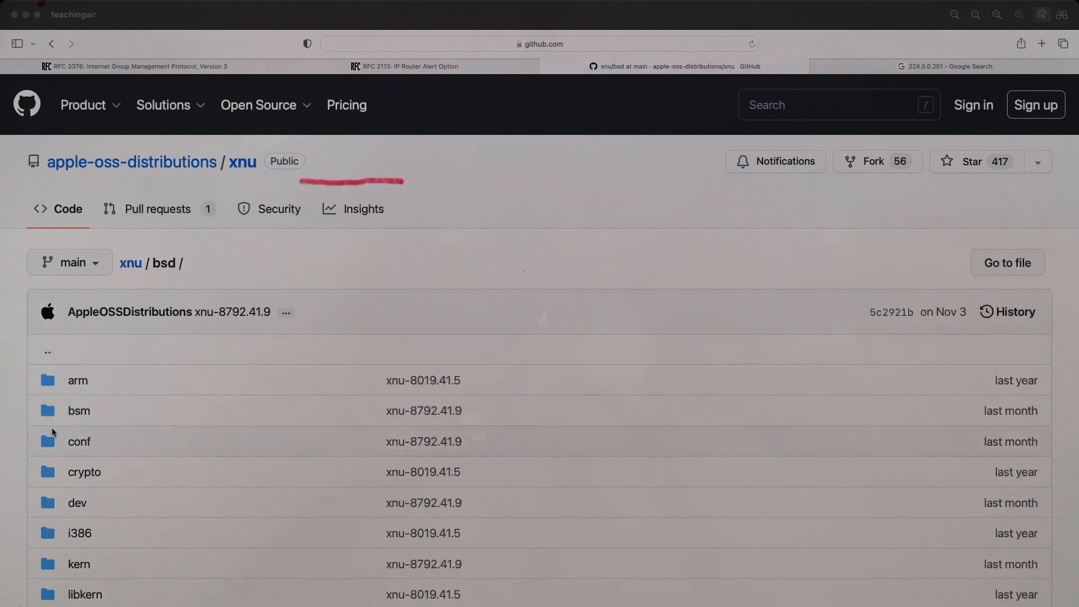
{"action": "scroll", "scroll_direction": "down", "scroll_amount": 3}
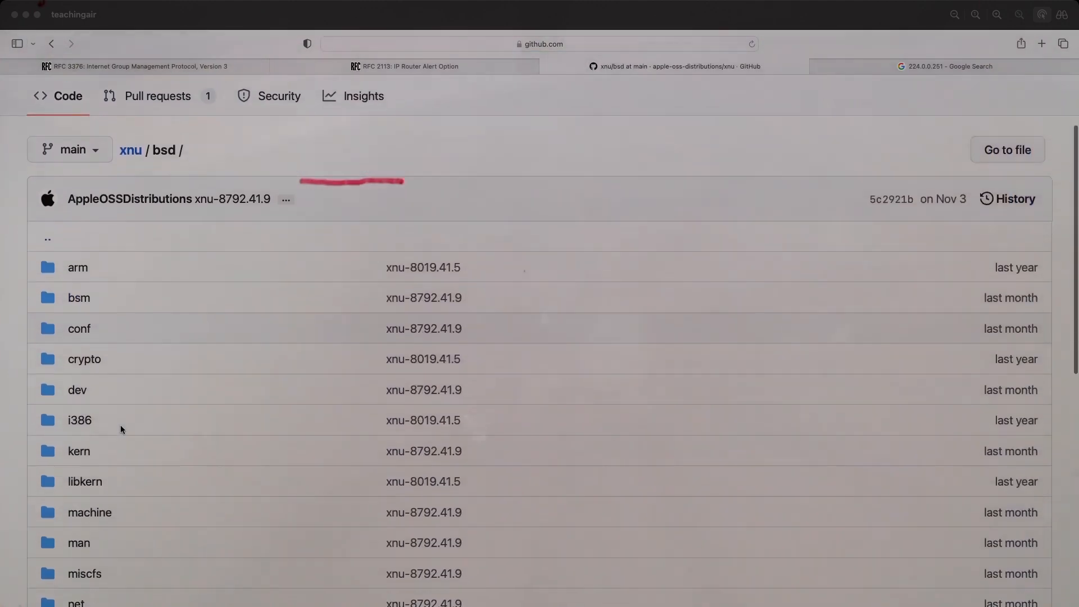
{"action": "scroll", "scroll_direction": "down", "scroll_amount": 3}
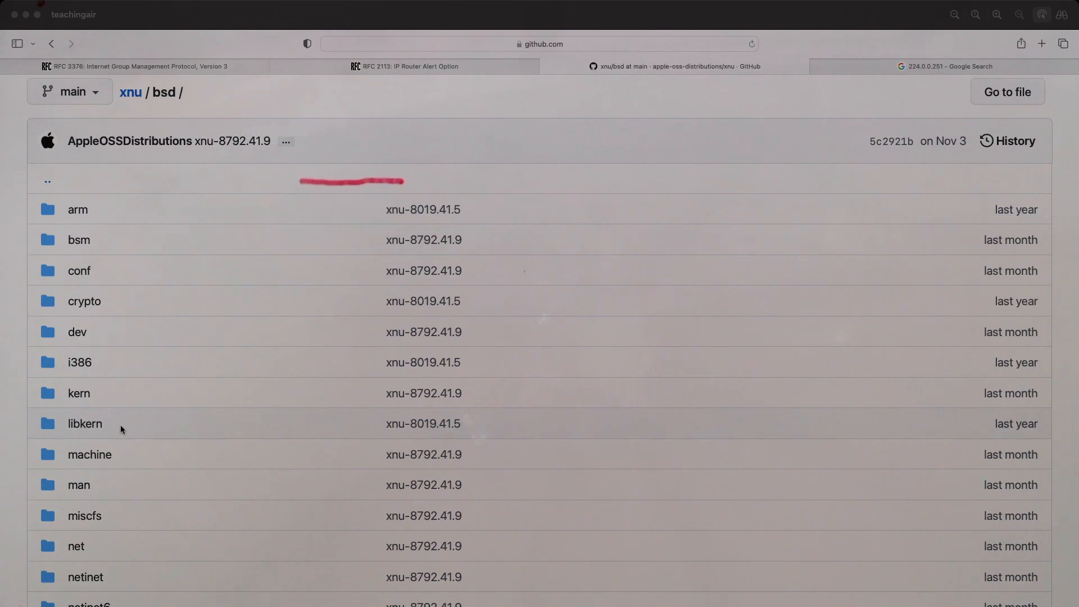
{"action": "scroll", "scroll_direction": "down", "scroll_amount": 3}
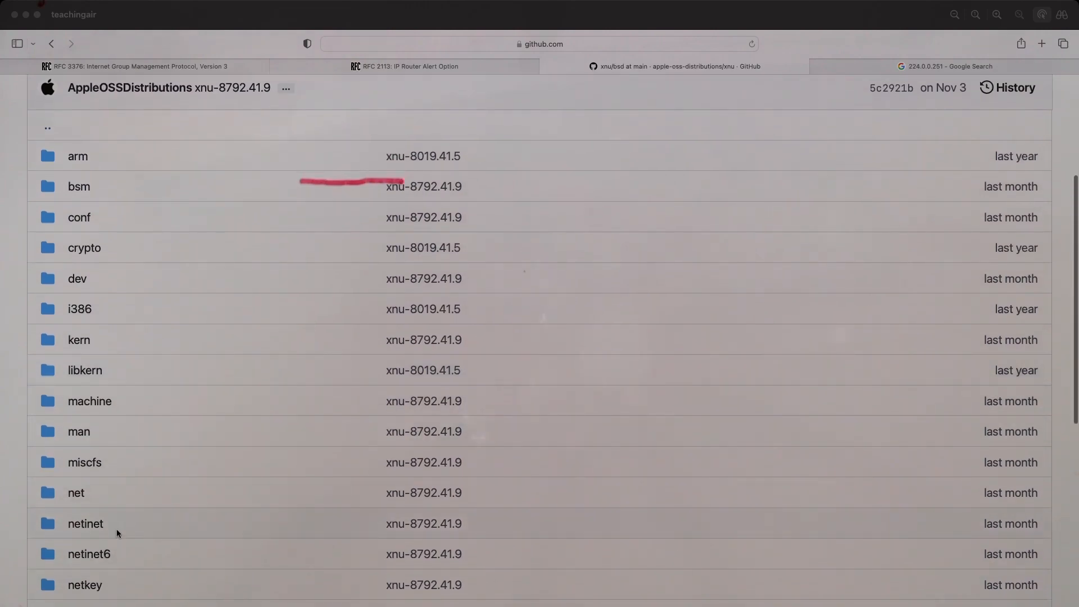
{"action": "mouse_move", "coordinate": [101, 529]}
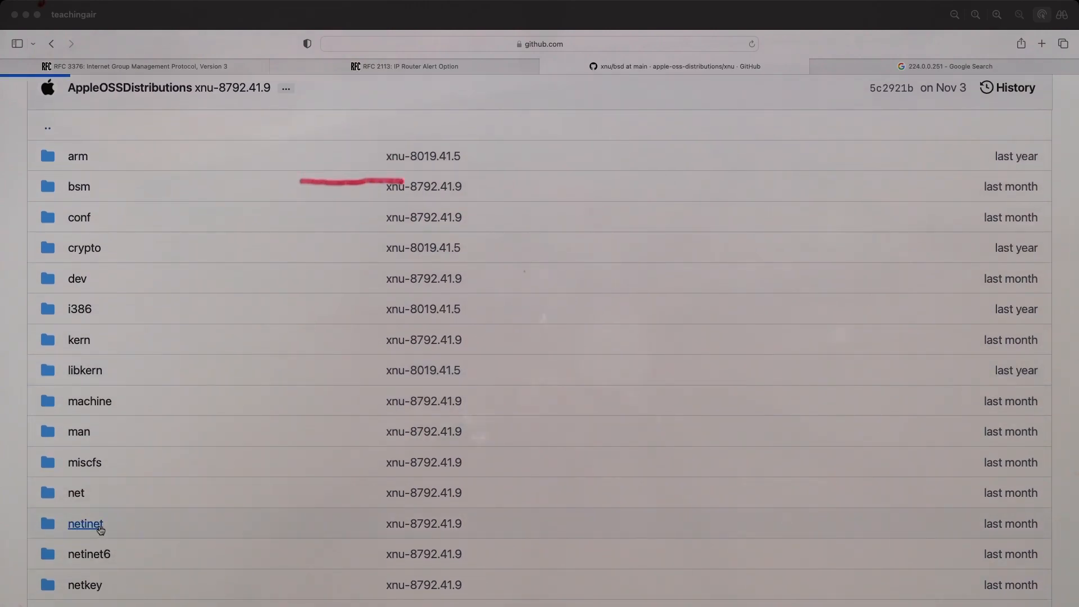
Step: Enter the netinet folder and bring igmp.c, igmp.h and igmp_var.h into view
{"action": "left_click", "coordinate": [84, 524]}
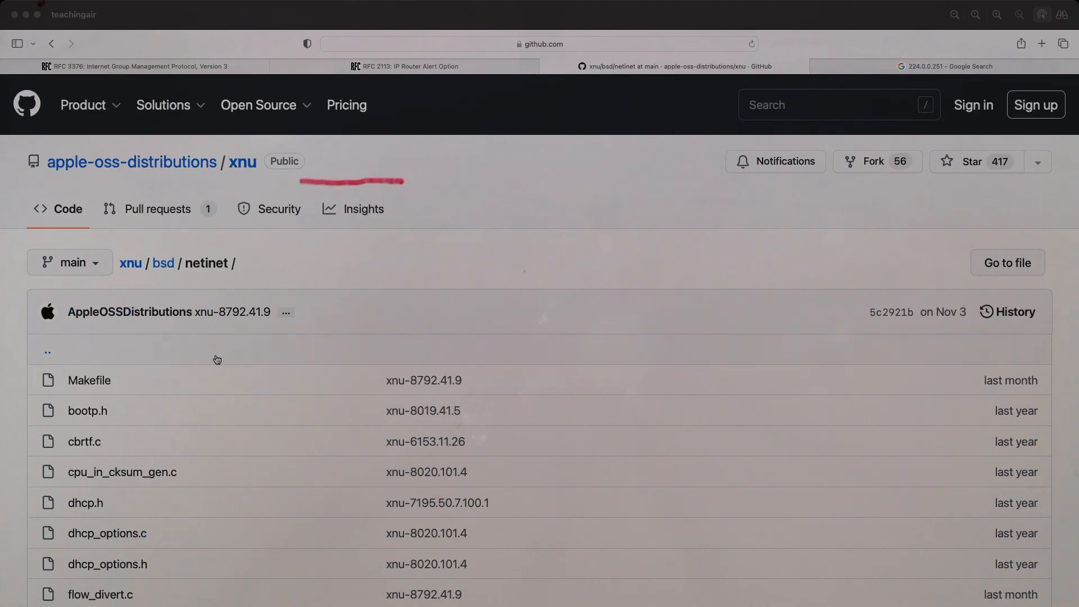
{"action": "scroll", "scroll_direction": "down", "scroll_amount": 3}
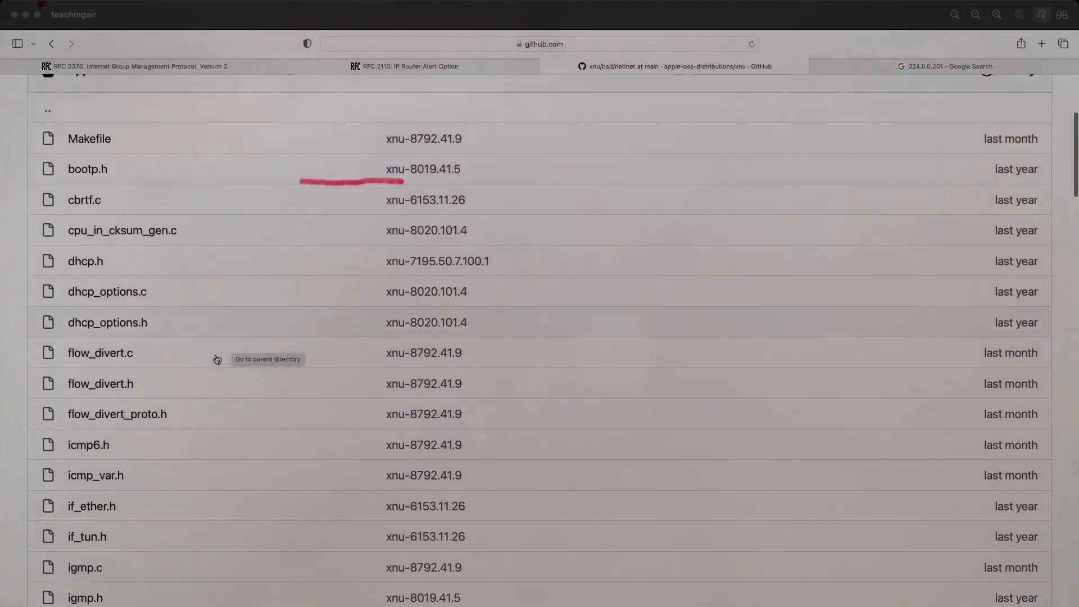
{"action": "scroll", "scroll_direction": "down", "scroll_amount": 3}
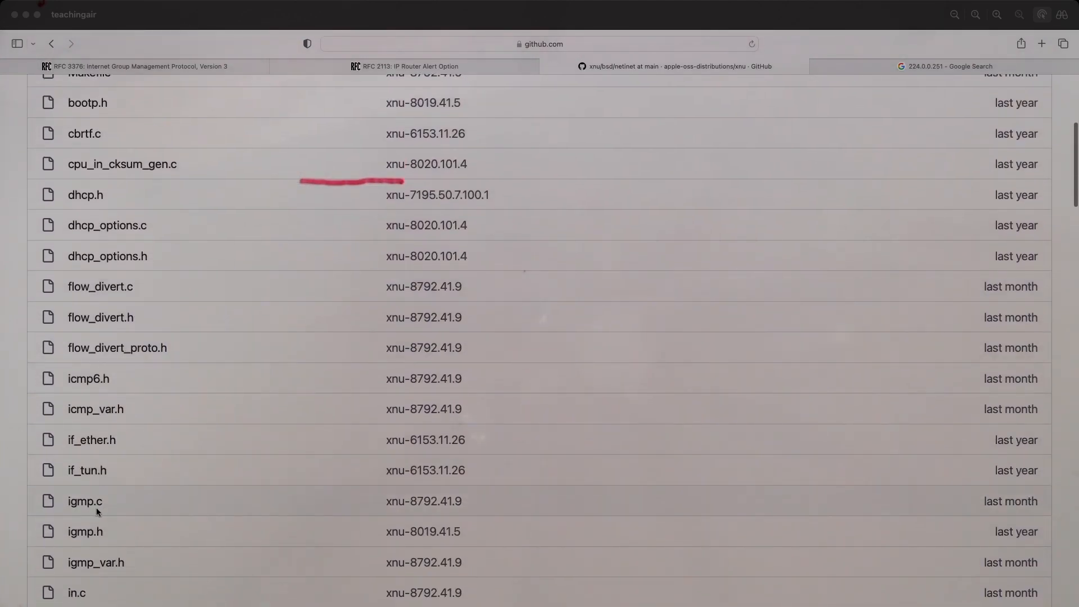
Step: View igmp.c and search its source for "router"
{"action": "left_click", "coordinate": [84, 501]}
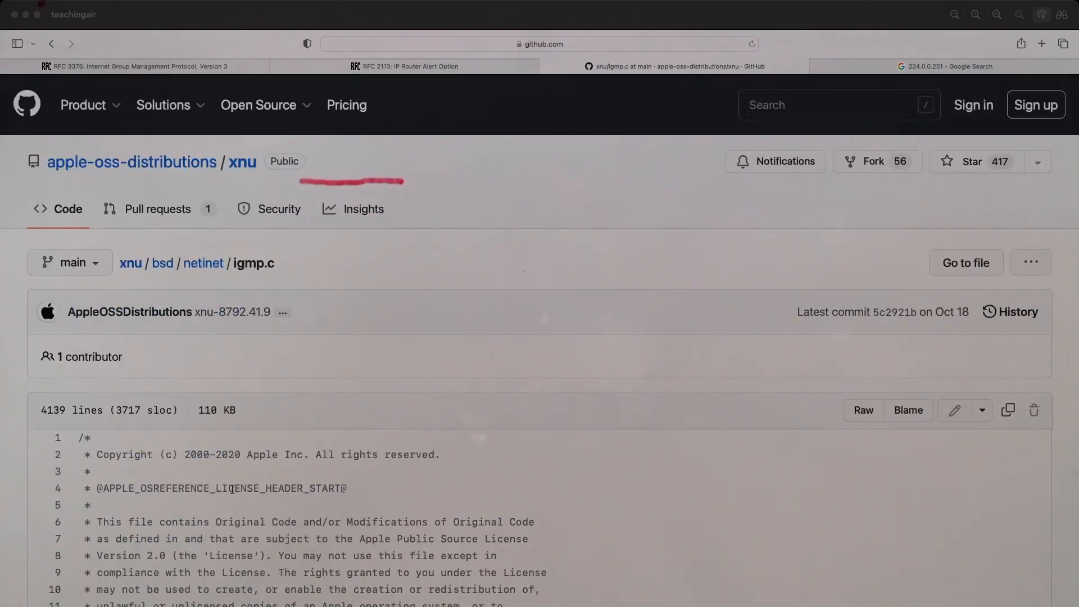
{"action": "type", "text": "rout"}
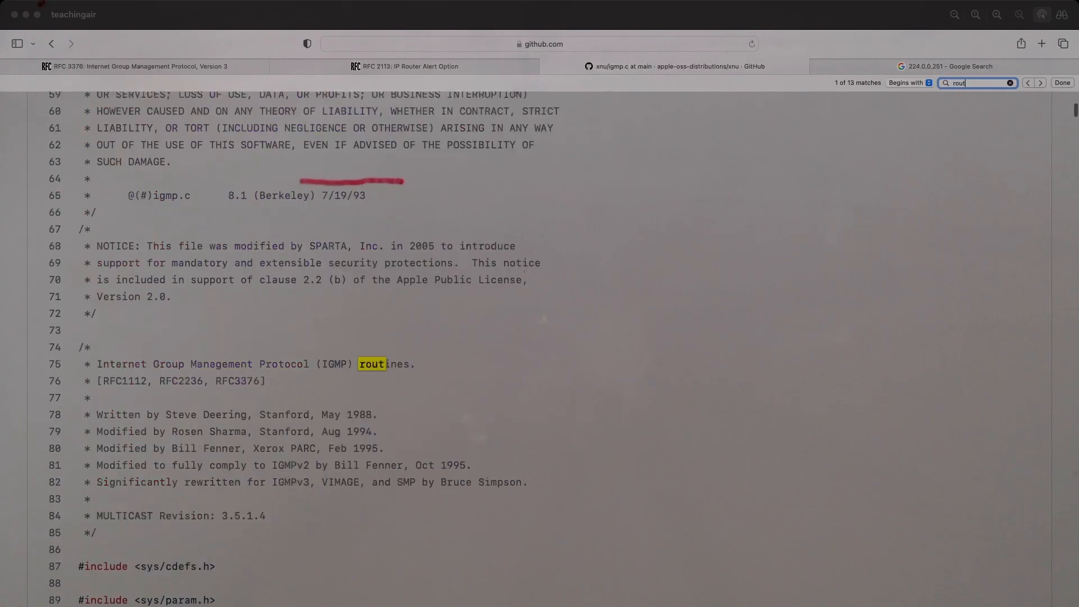
{"action": "type", "text": "er"}
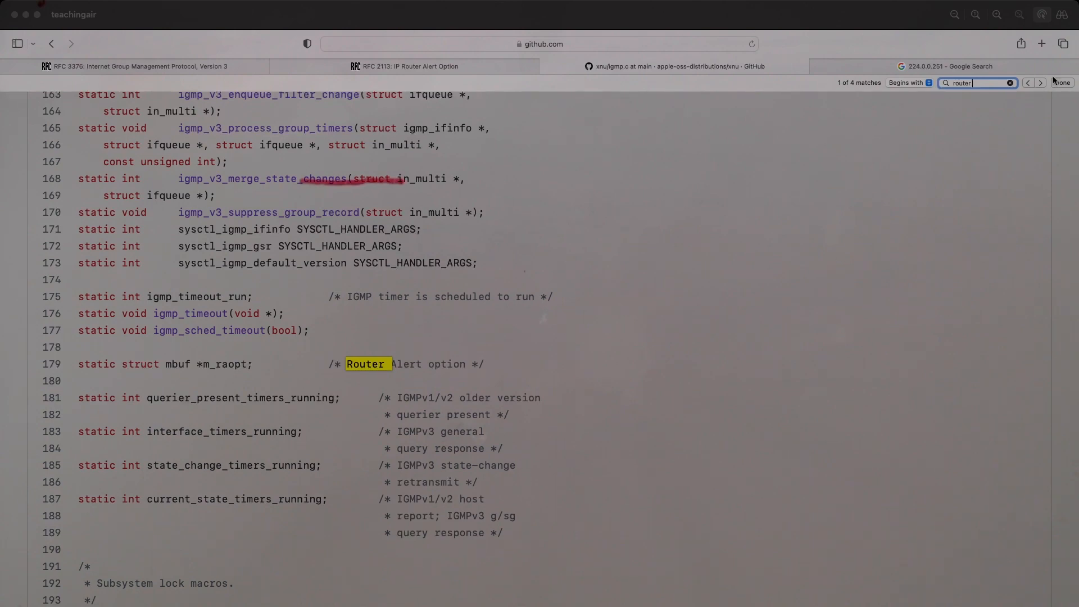
Step: Step through the router matches to reach igmp_ra_alloc building the Router Alert option
{"action": "left_click", "coordinate": [1040, 83]}
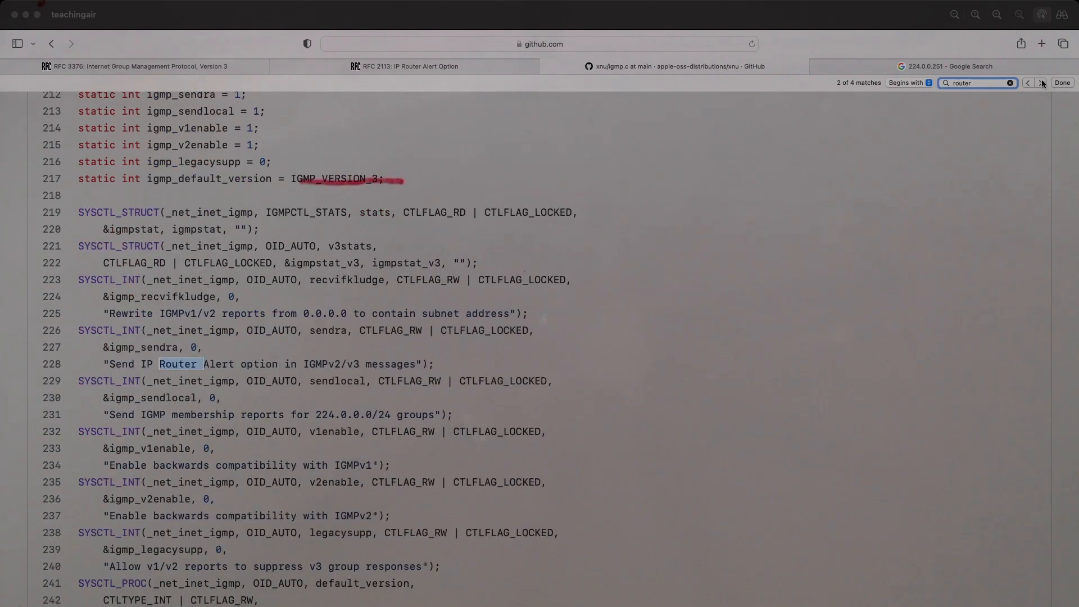
{"action": "left_click", "coordinate": [1041, 83]}
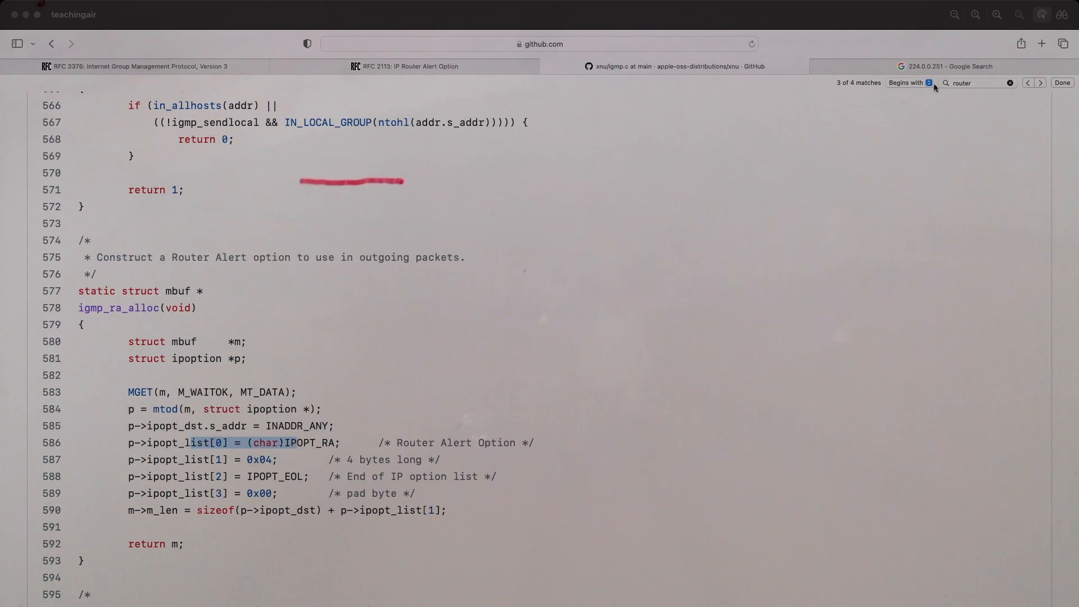
{"action": "left_click", "coordinate": [1040, 83]}
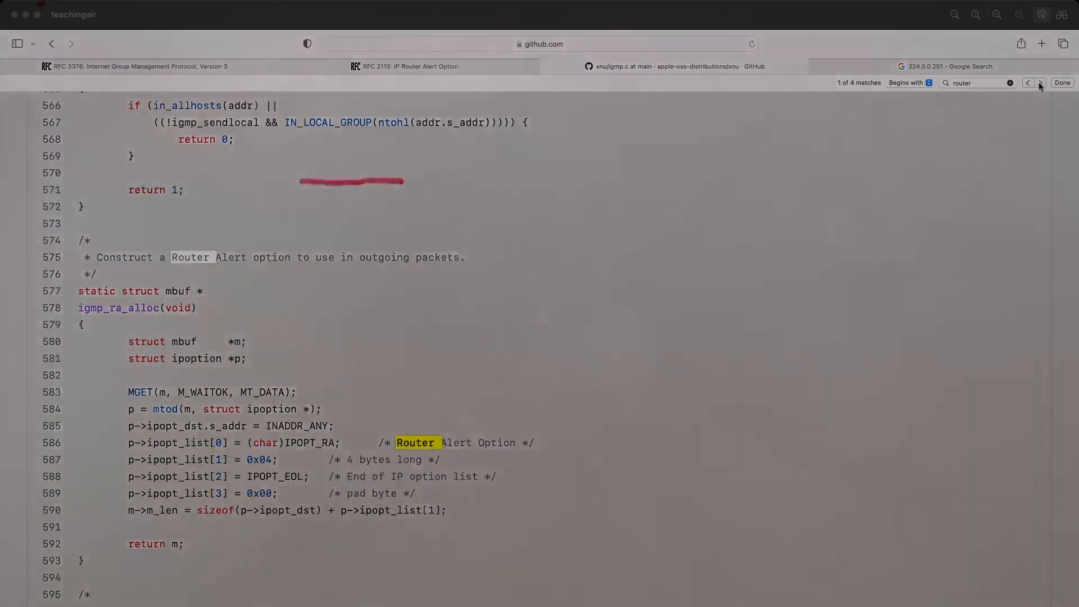
{"action": "left_click", "coordinate": [1039, 83]}
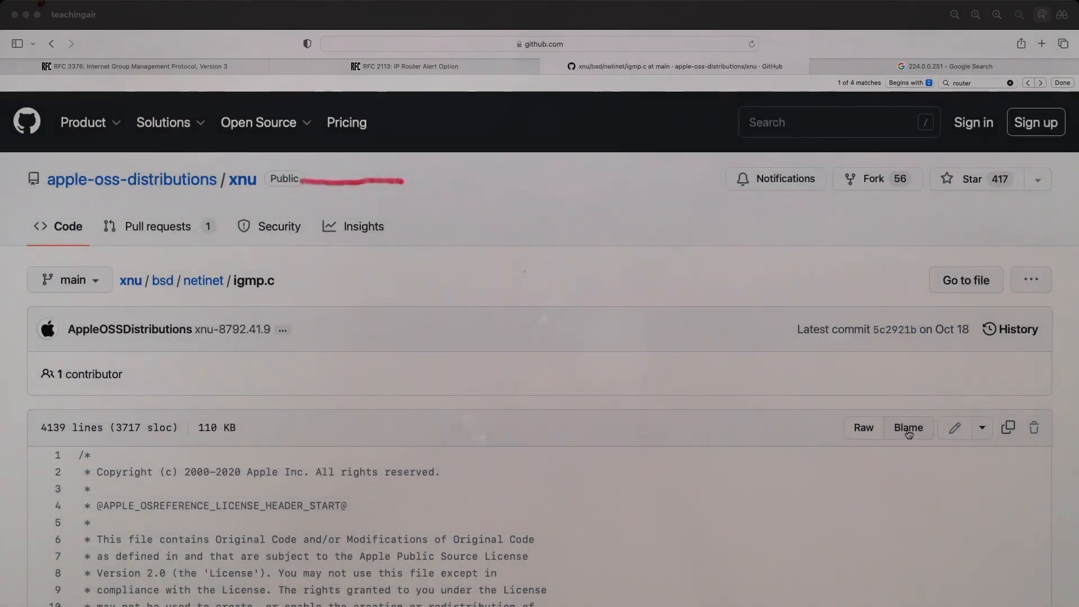
Step: Switch igmp.c to Blame view and jump through the router matches to igmp_ra_alloc
{"action": "left_click", "coordinate": [908, 427]}
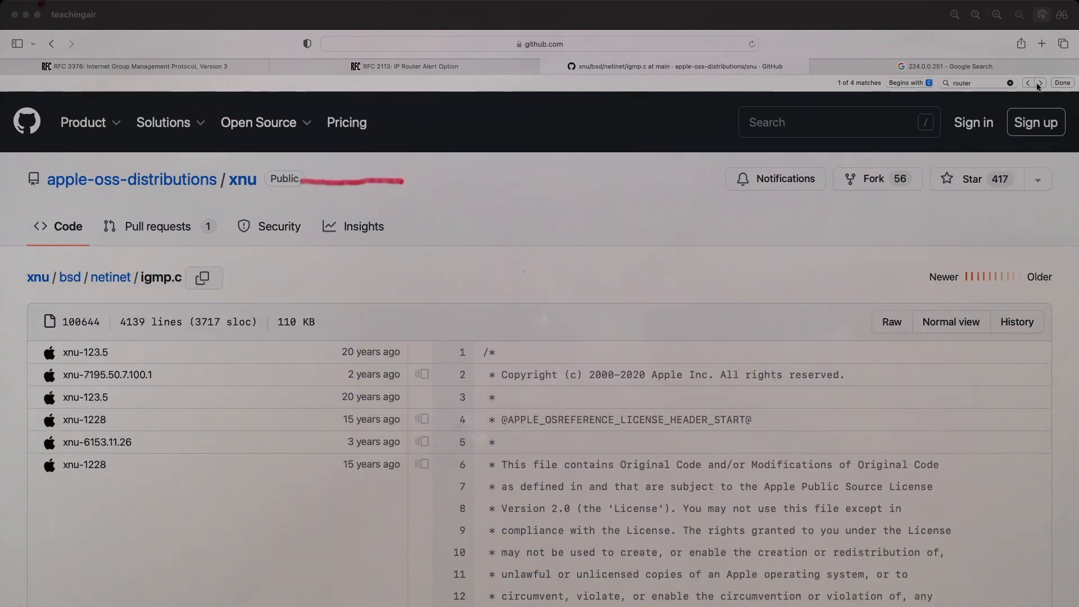
{"action": "left_click", "coordinate": [1039, 83]}
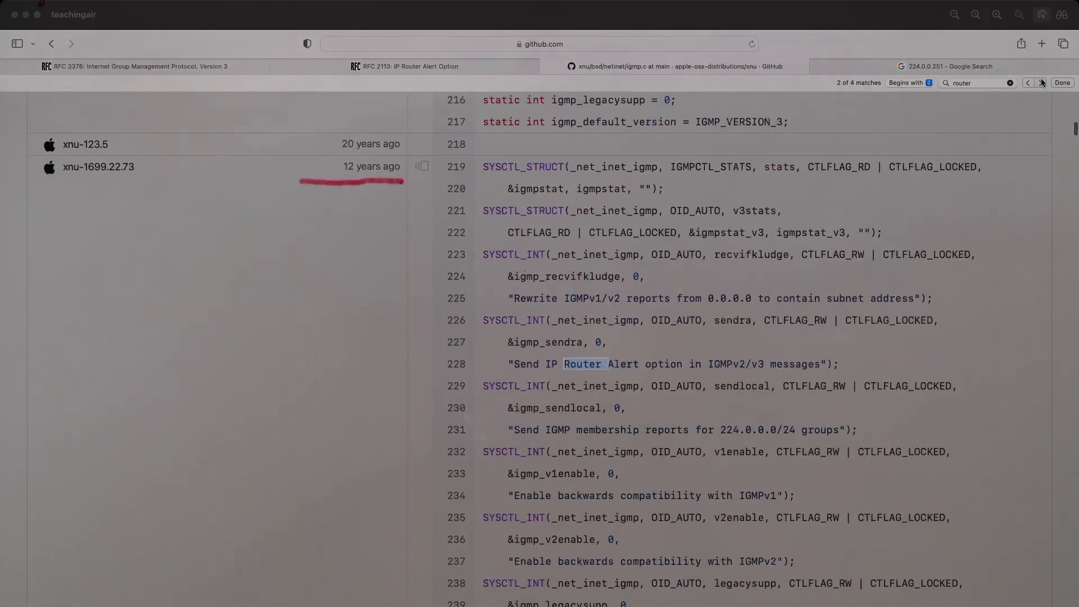
{"action": "left_click", "coordinate": [1041, 83]}
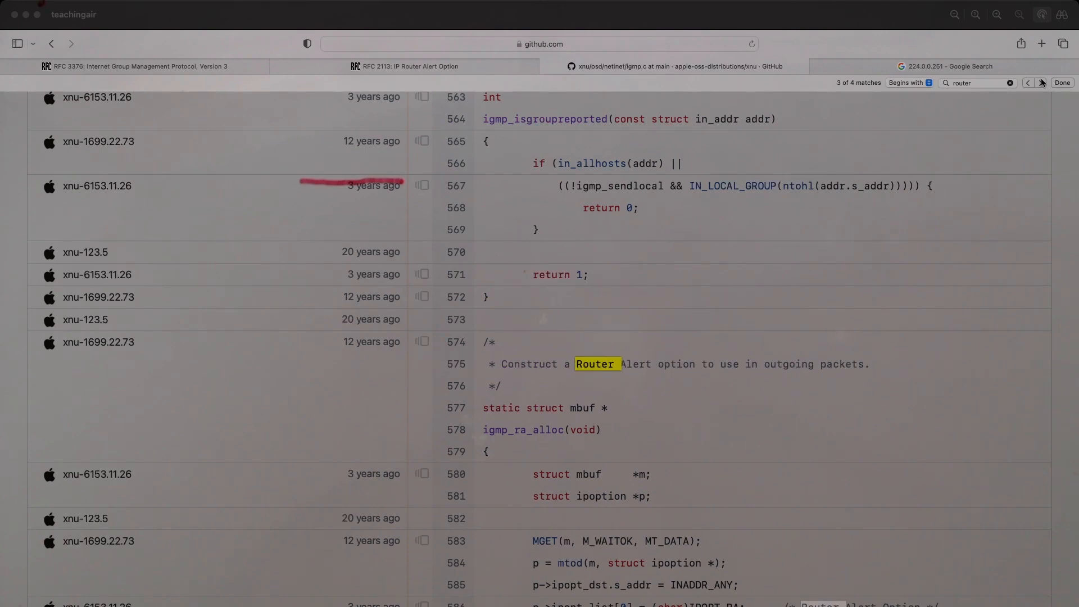
{"action": "left_click", "coordinate": [1039, 83]}
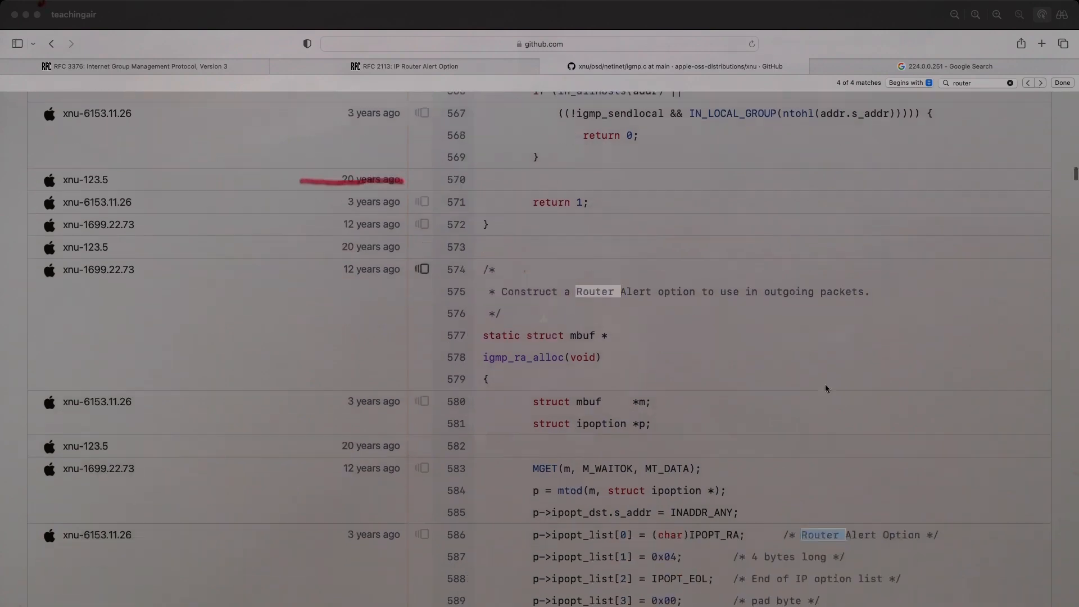
Step: Select the four Router Alert option byte lines (586–589) to trace them to xnu-6153.11.26
{"action": "scroll", "scroll_direction": "down", "scroll_amount": 3}
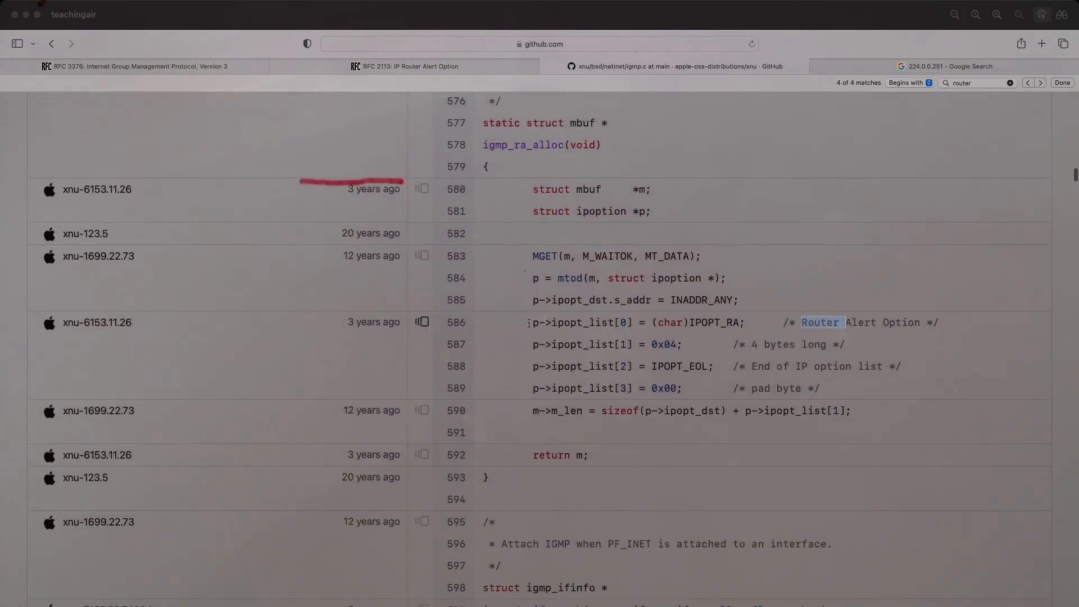
{"action": "left_click_drag", "start_coordinate": [529, 322], "coordinate": [821, 387]}
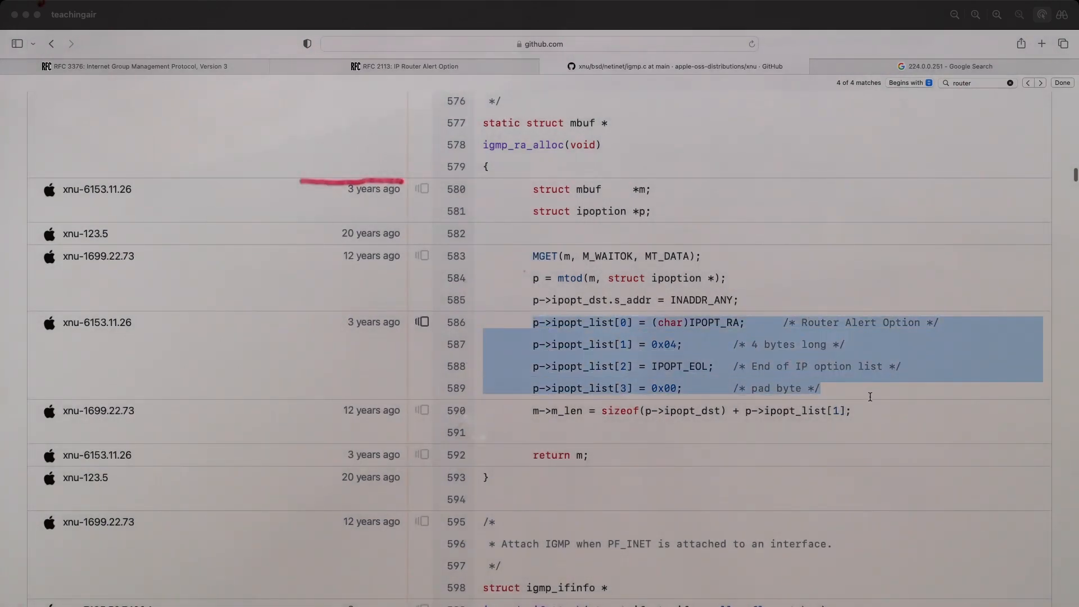
{"action": "mouse_move", "coordinate": [360, 328]}
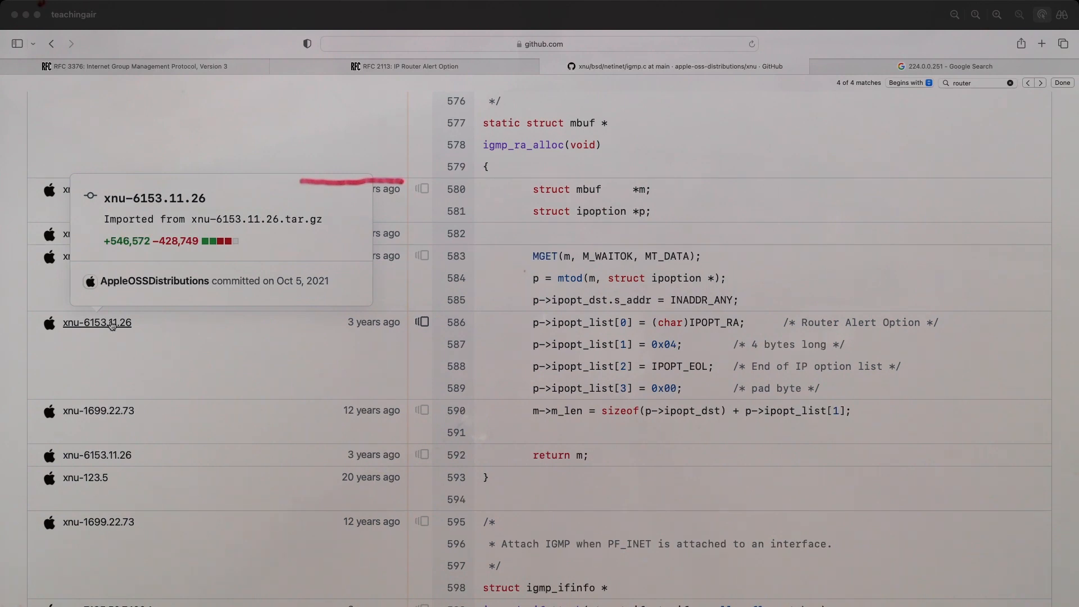
{"action": "mouse_move", "coordinate": [94, 334]}
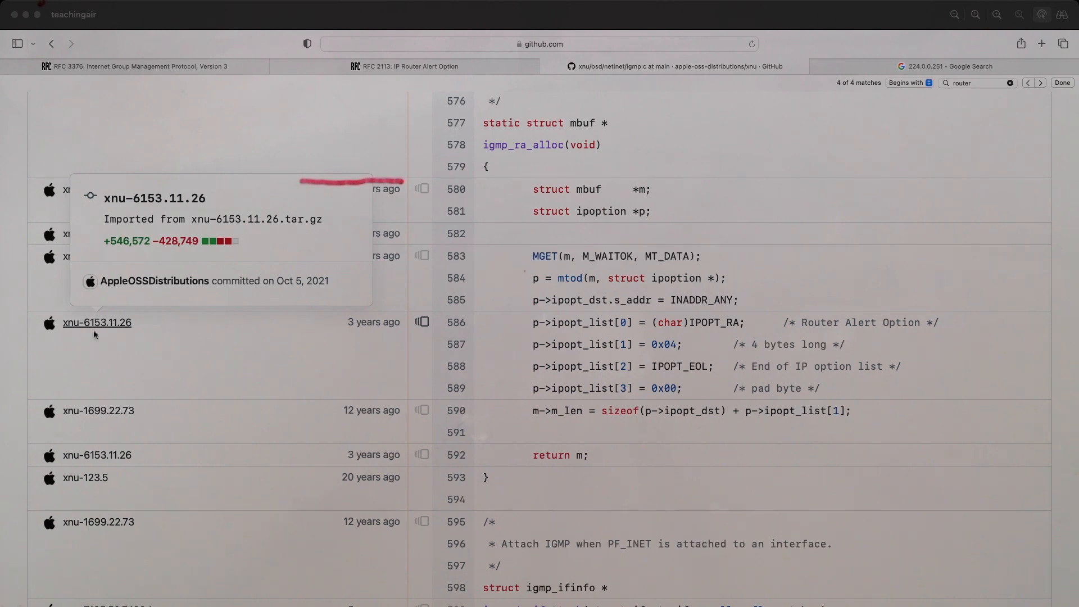
{"action": "mouse_move", "coordinate": [94, 335]}
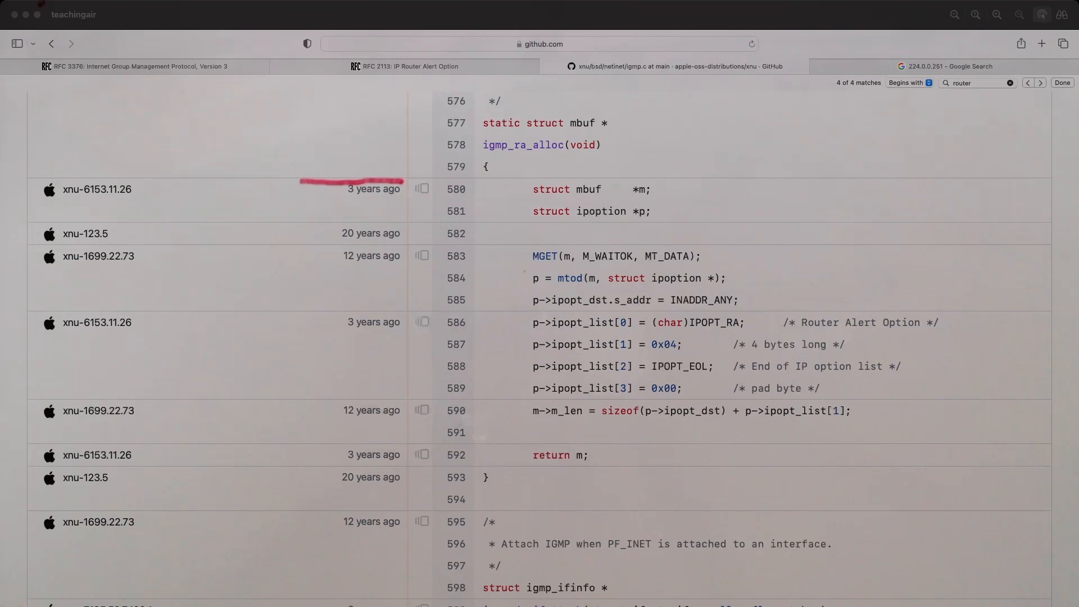